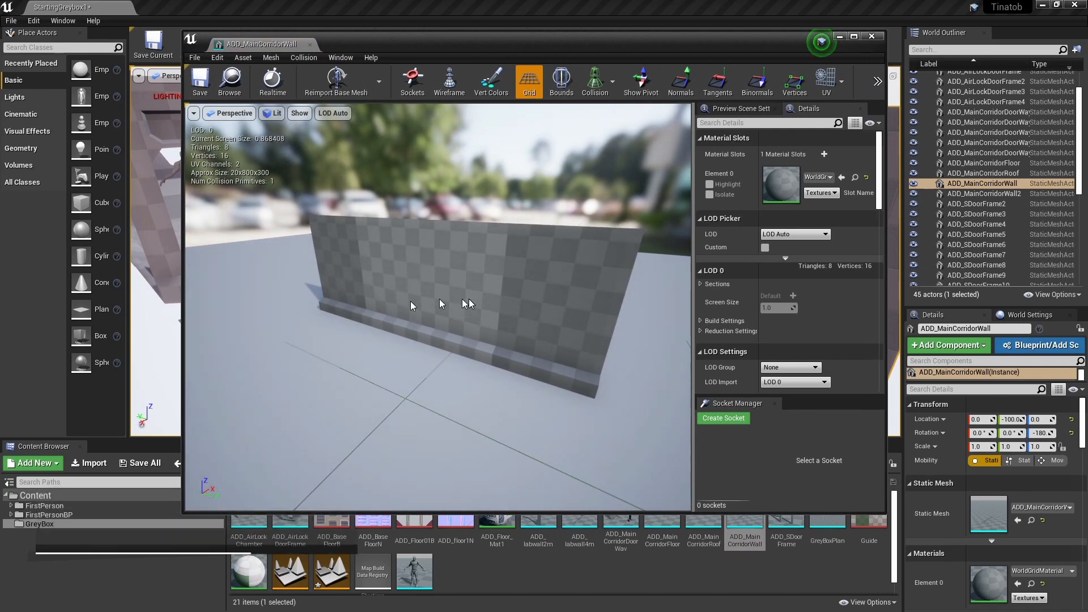
pyautogui.moveTo(594, 80)
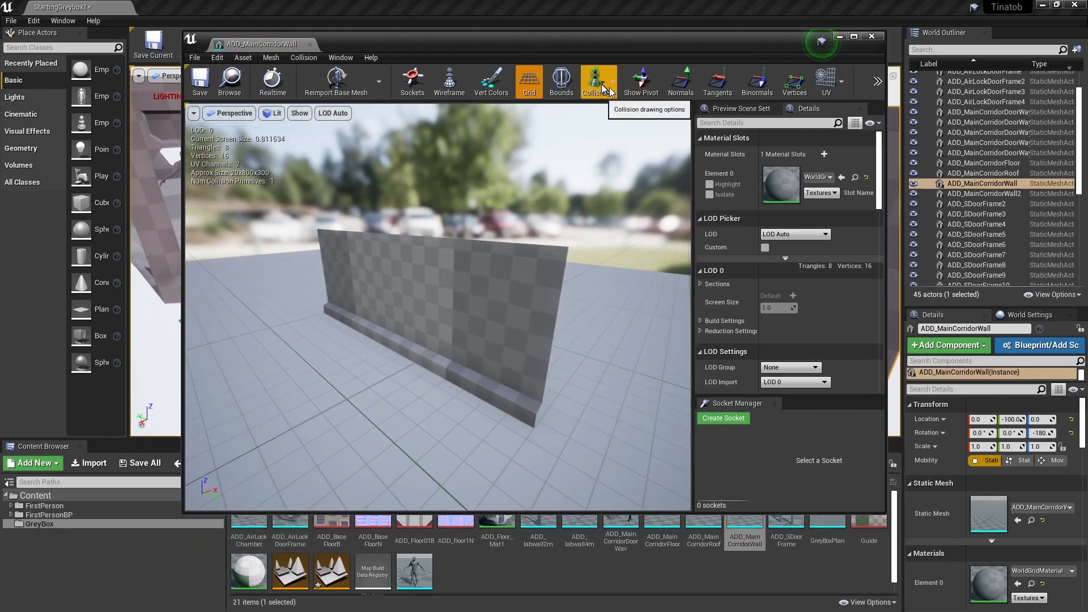
# Show the collision shape of the ADD_MainCorridorWall mesh
pyautogui.click(594, 81)
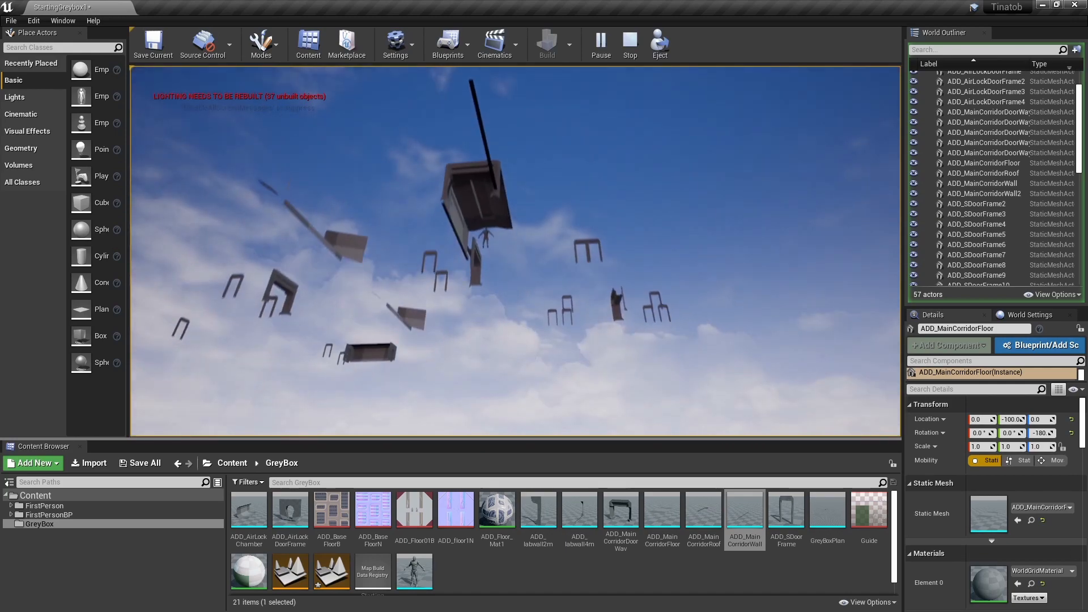
# End the play session and bring up the ADD_labwall2m wall mesh for editing
pyautogui.click(629, 43)
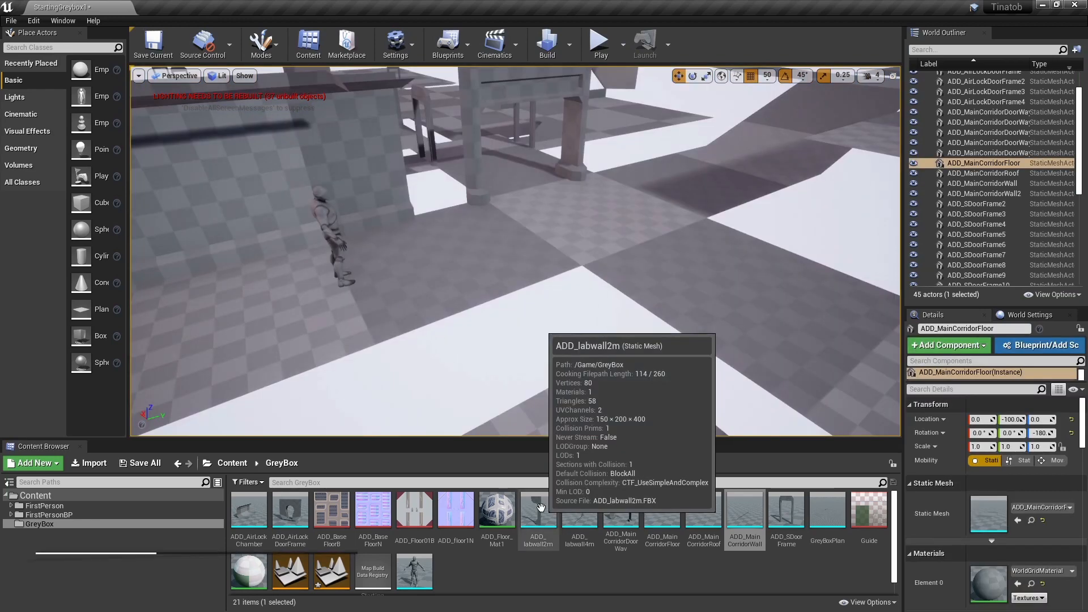
pyautogui.doubleClick(538, 512)
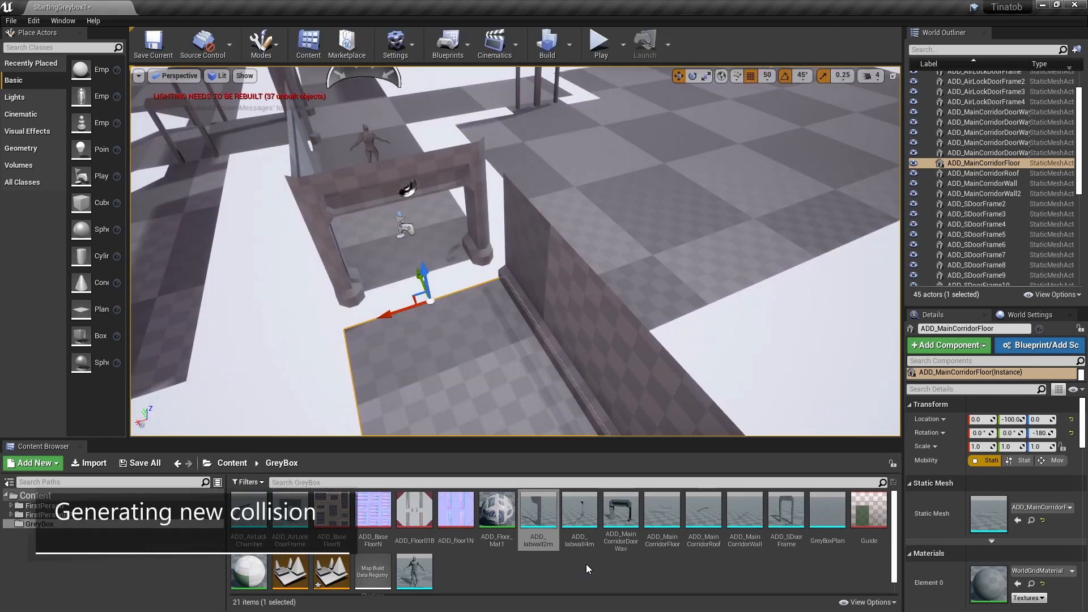
# Show ADD_labwall4m's simple collision and replace it with an 18DOP simplified collision
pyautogui.doubleClick(579, 517)
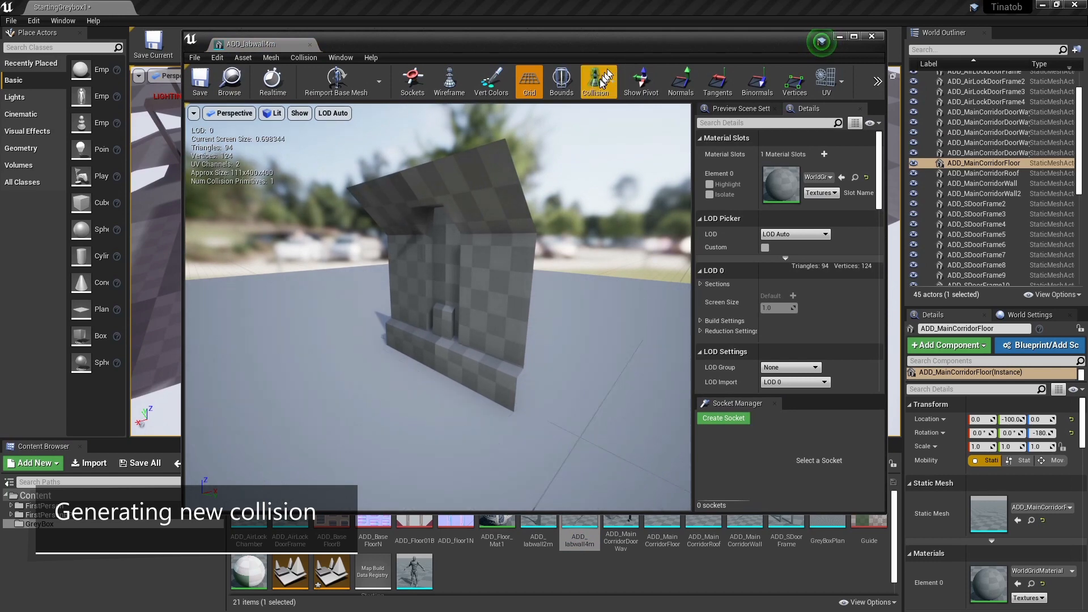
pyautogui.click(594, 81)
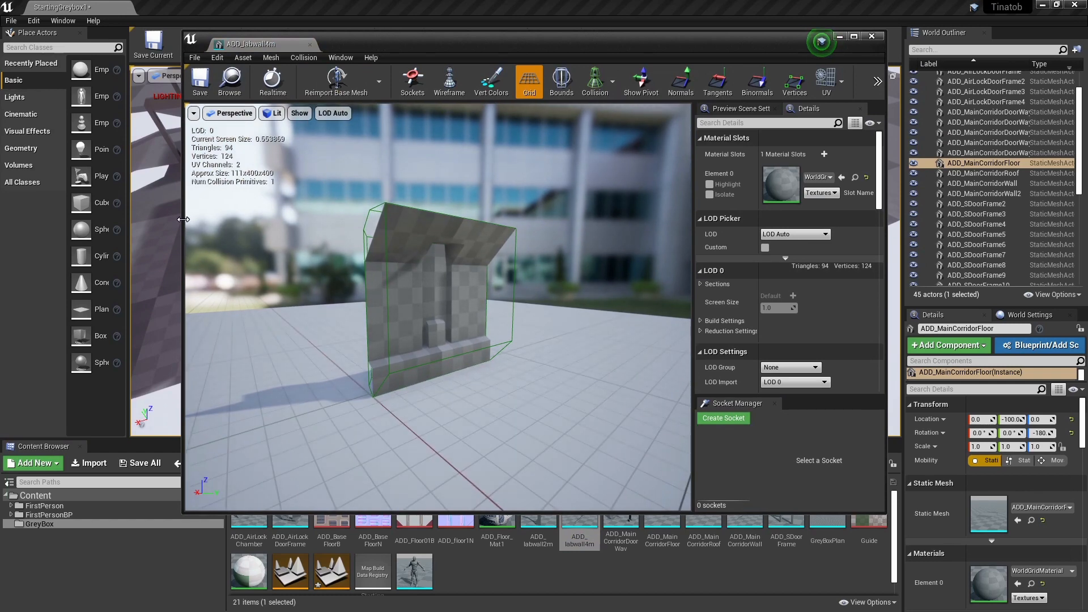
pyautogui.click(183, 56)
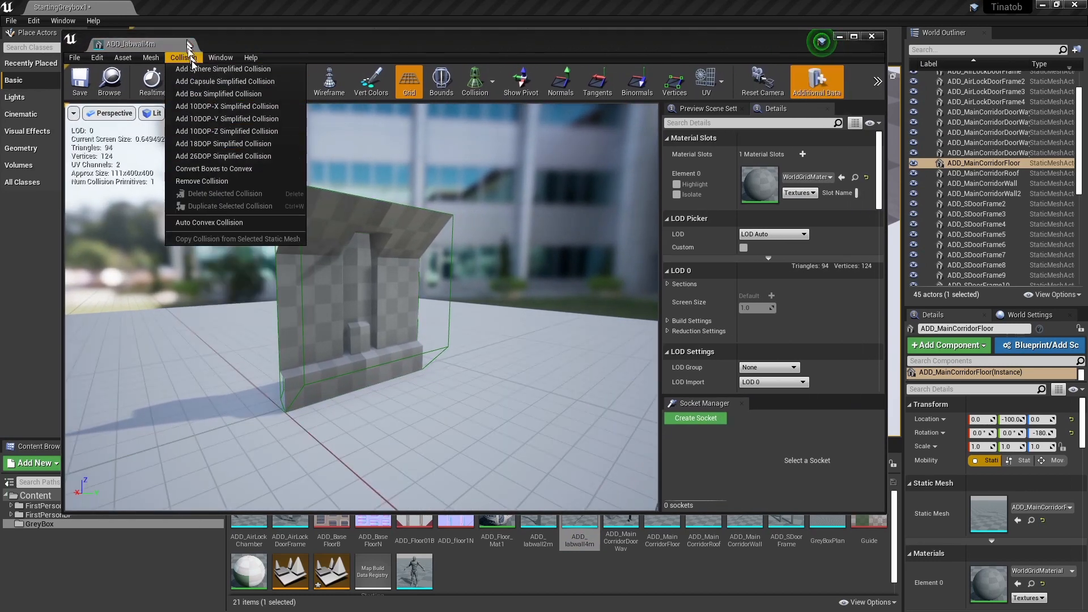
pyautogui.moveTo(202, 182)
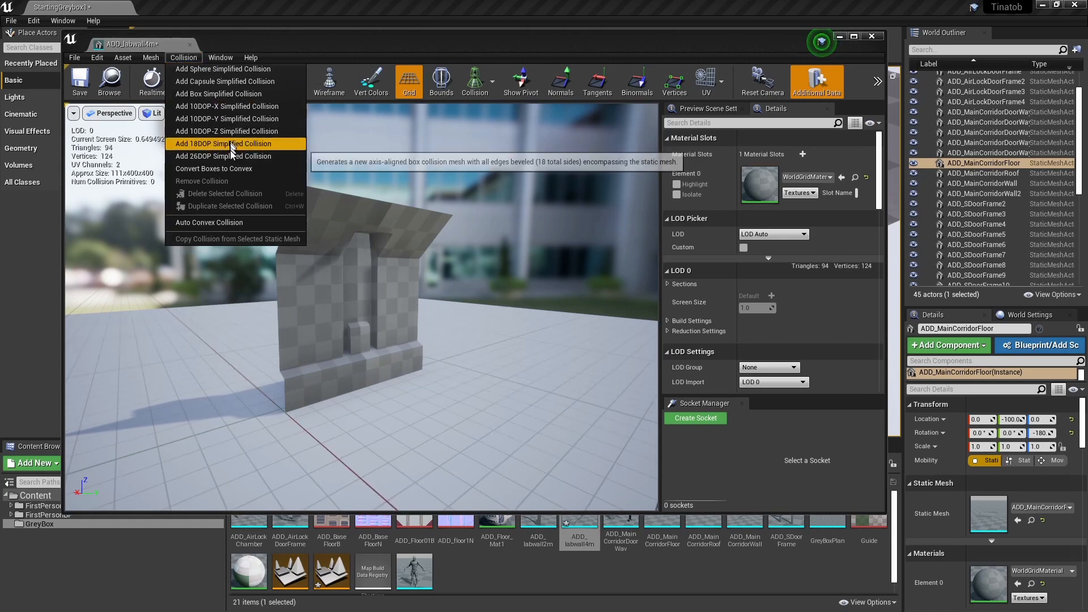
pyautogui.click(223, 143)
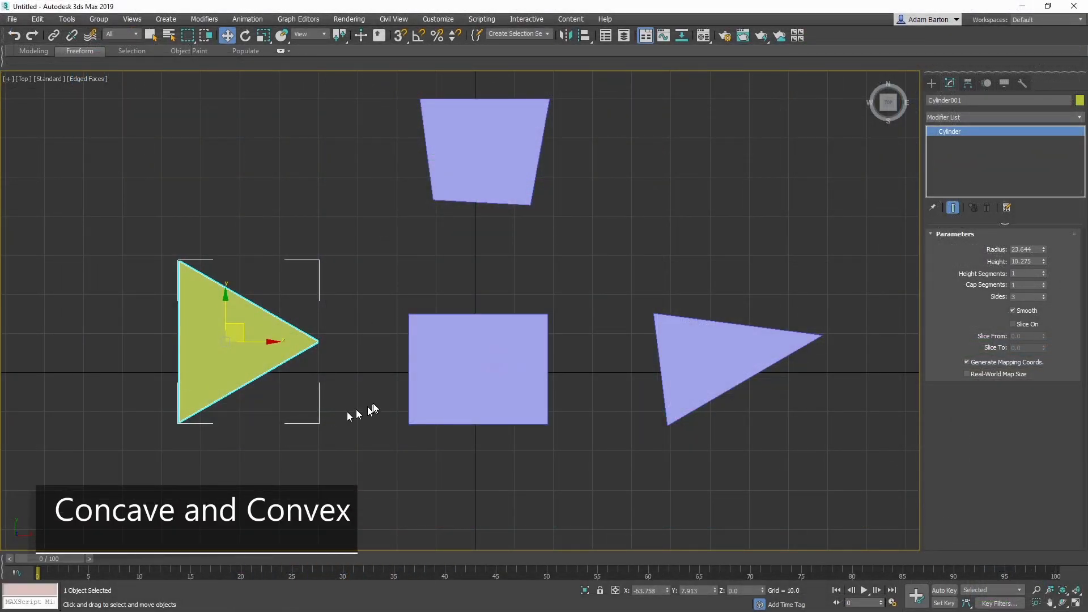
pyautogui.moveTo(375, 407)
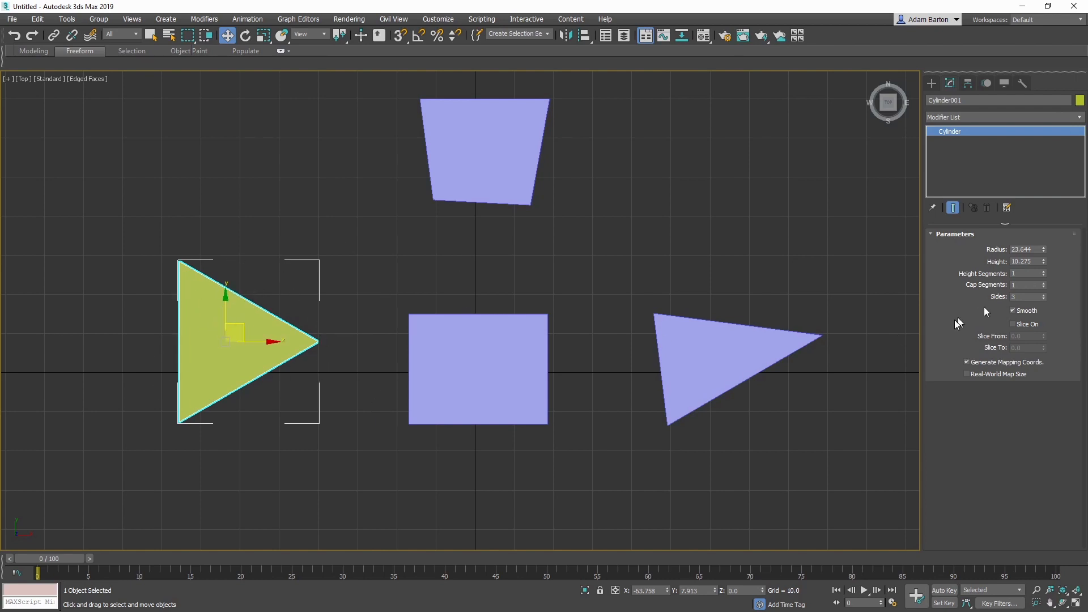
pyautogui.moveTo(1051, 304)
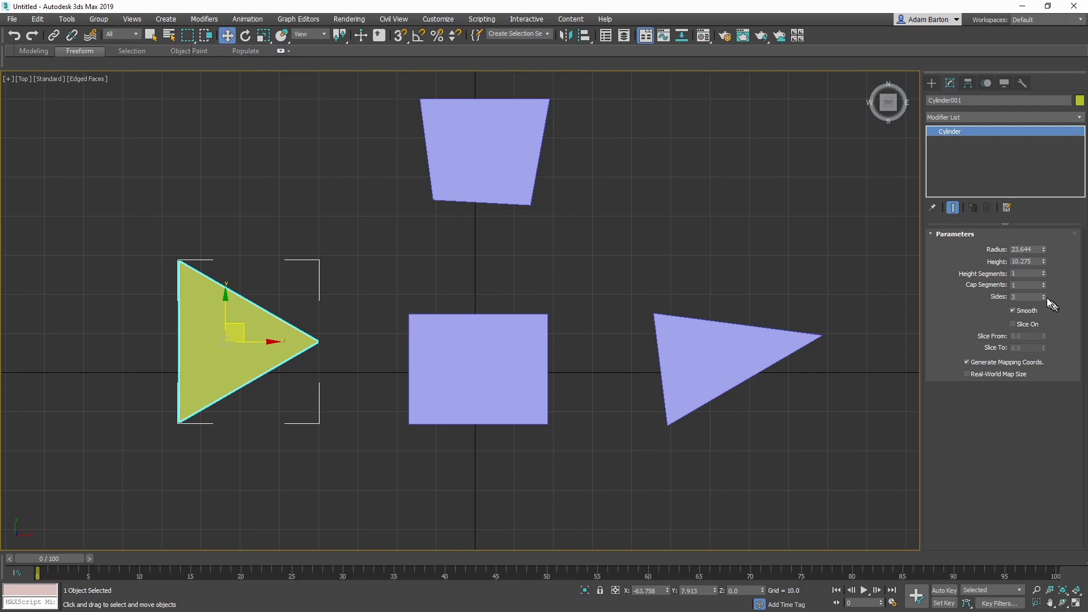
pyautogui.click(1043, 294)
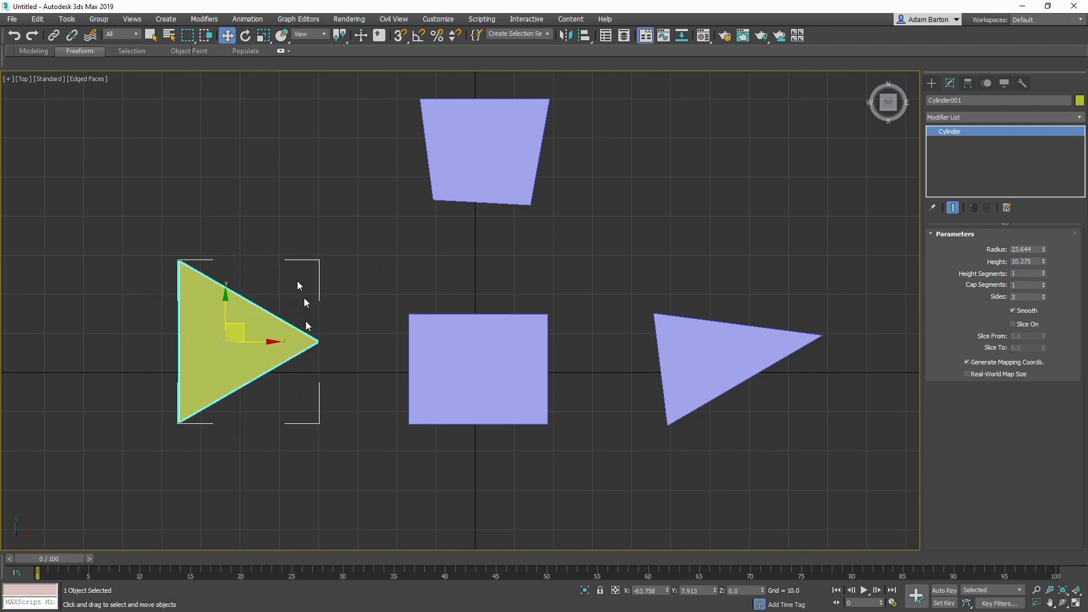
pyautogui.moveTo(281, 305)
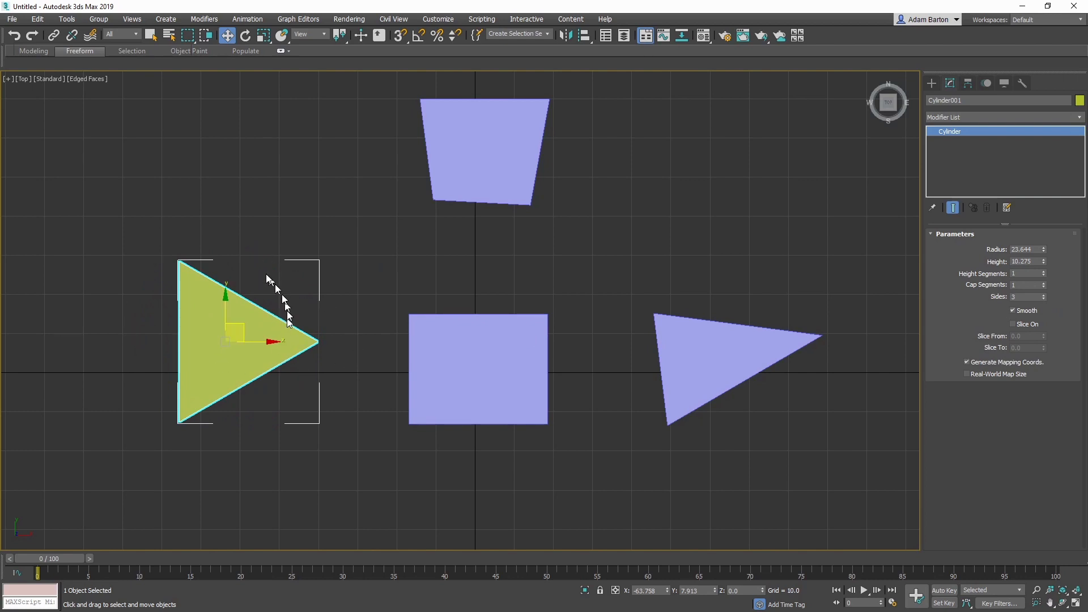
pyautogui.moveTo(248, 319)
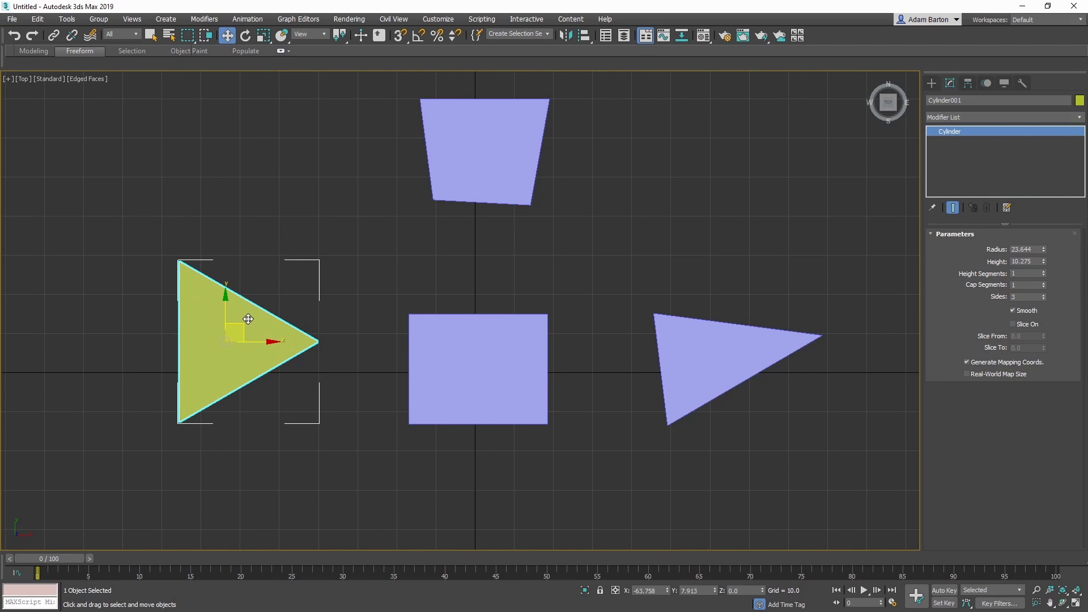
pyautogui.moveTo(347, 346)
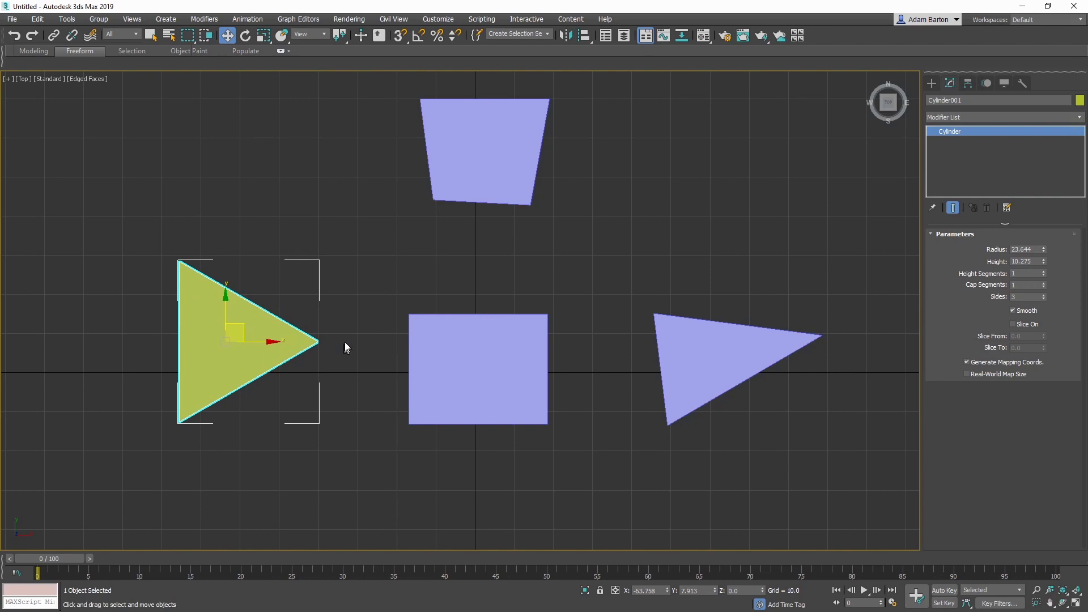
pyautogui.moveTo(217, 259)
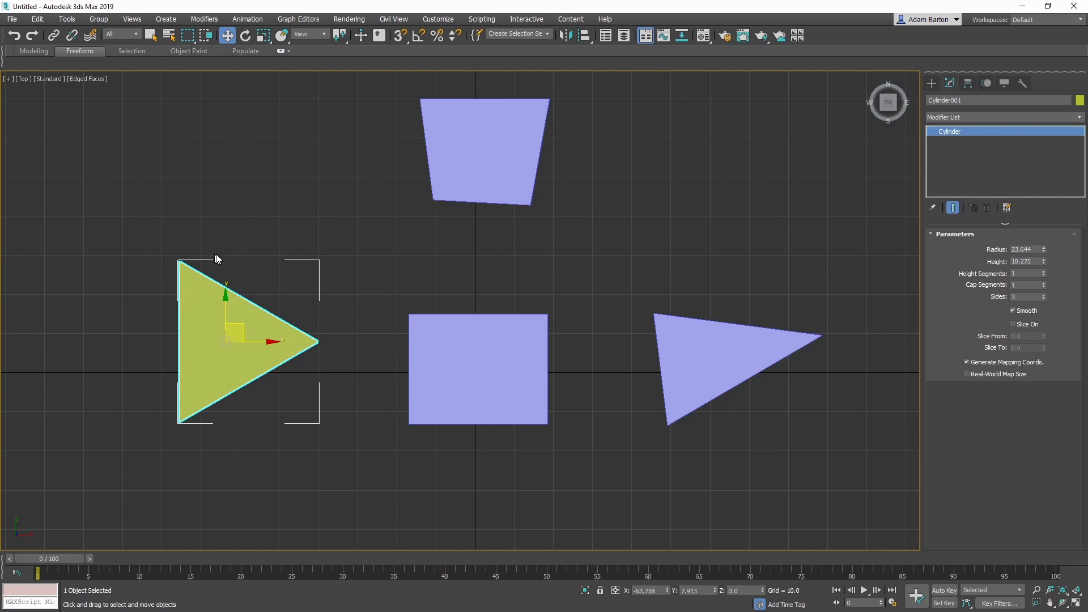
pyautogui.moveTo(186, 271)
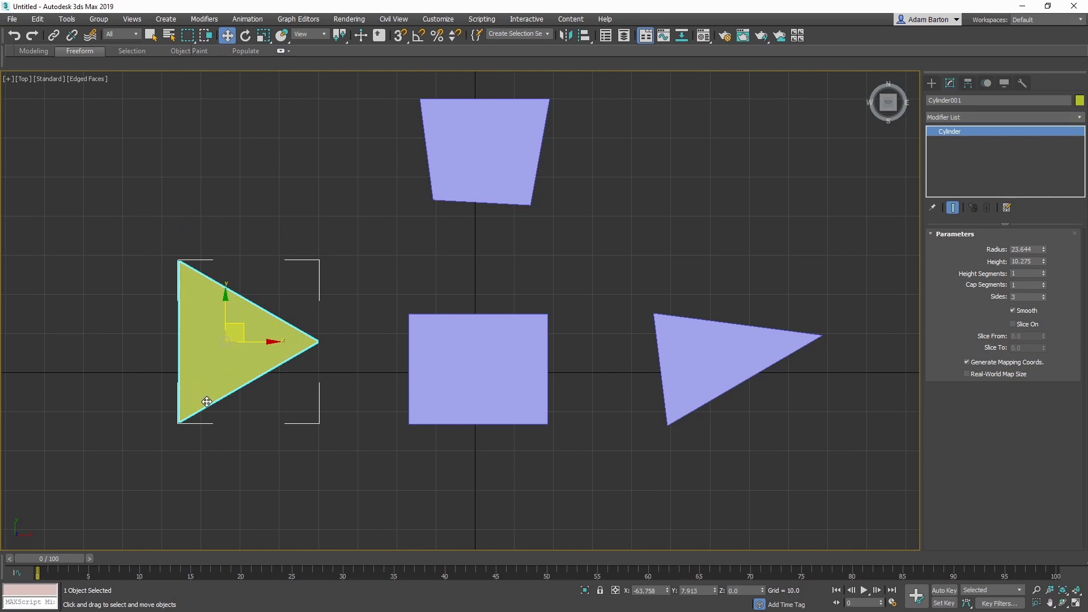
pyautogui.moveTo(303, 315)
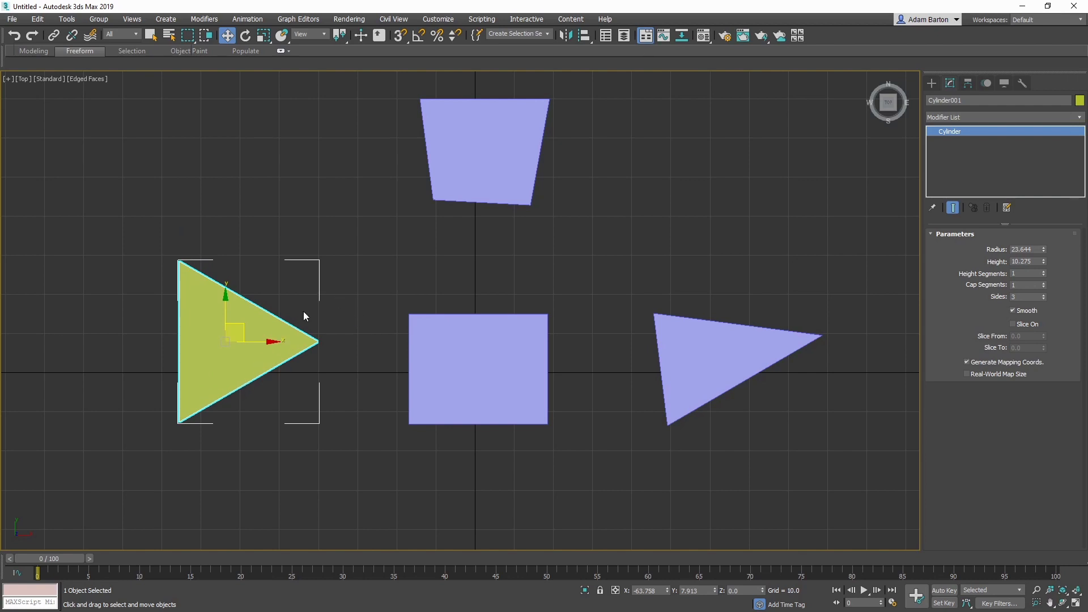
pyautogui.moveTo(323, 361)
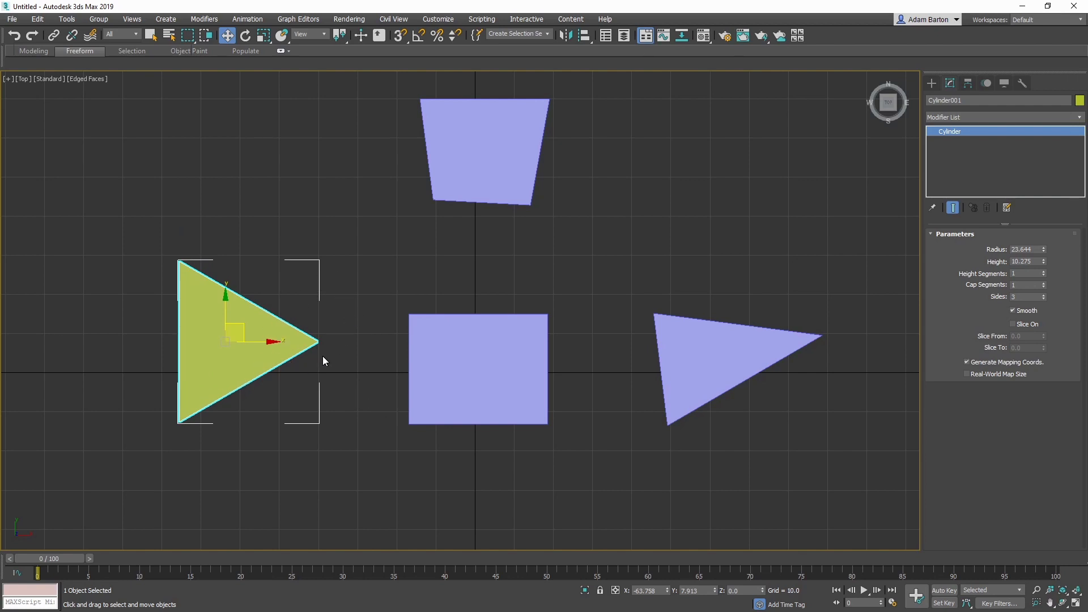
pyautogui.moveTo(328, 349)
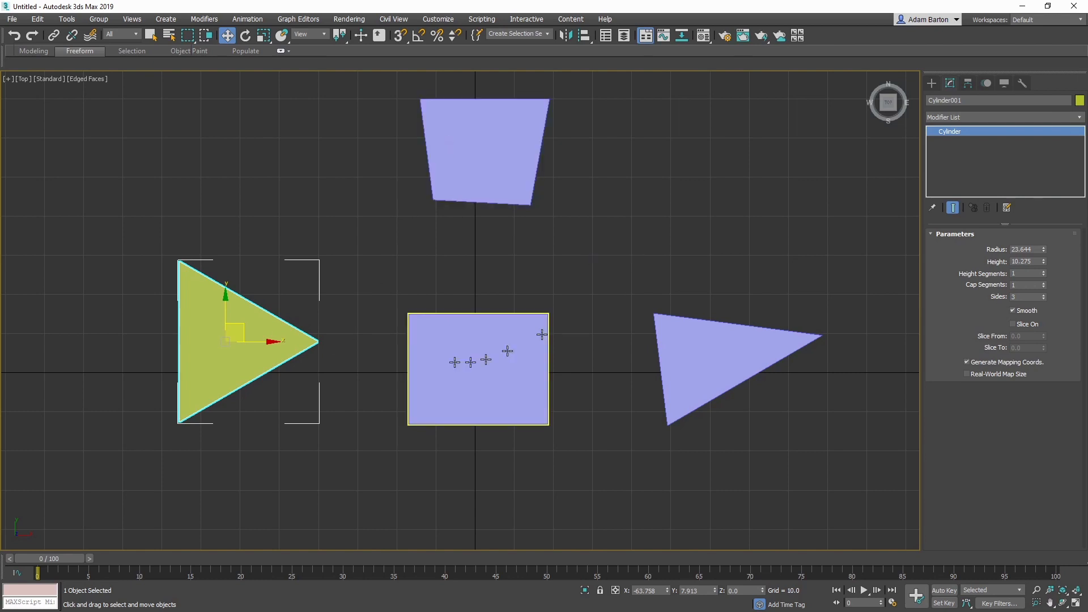
# Move one vertex of the right-hand triangle to squash it into a thin sliver
pyautogui.click(735, 368)
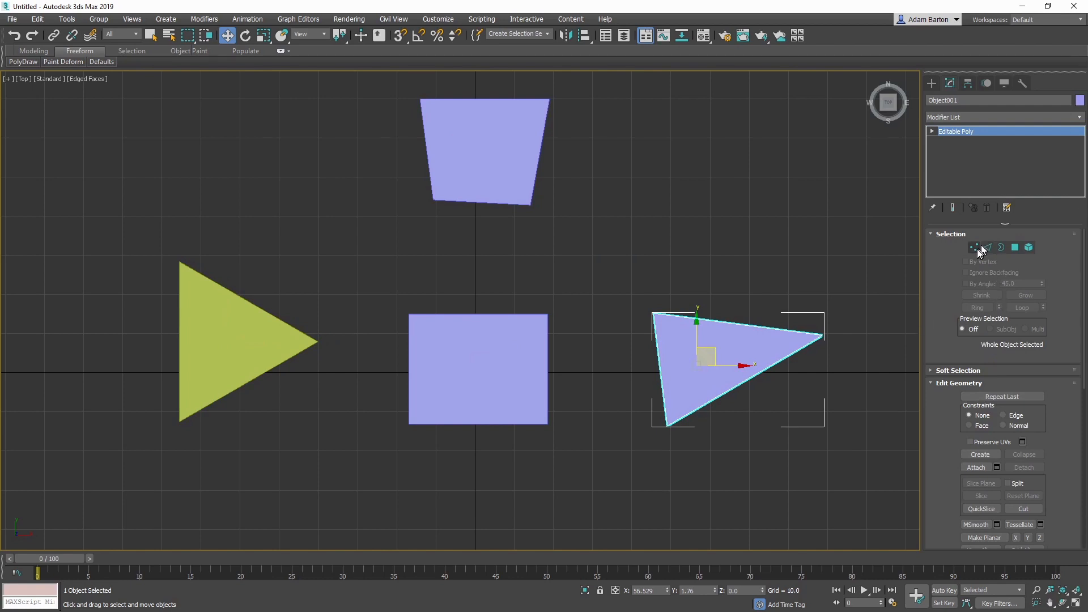
pyautogui.click(974, 247)
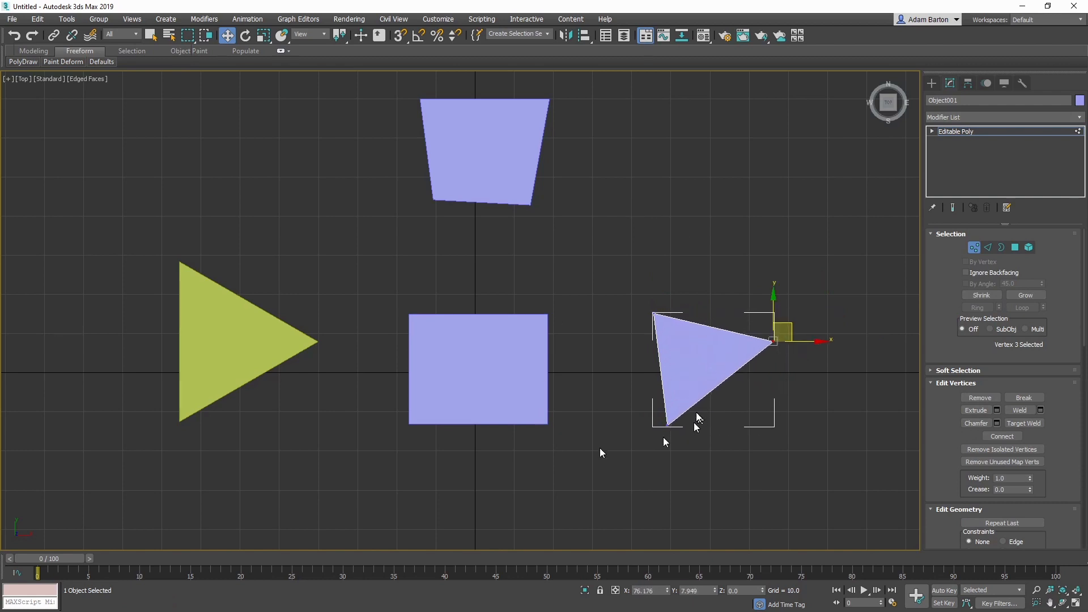
pyautogui.moveTo(676, 229)
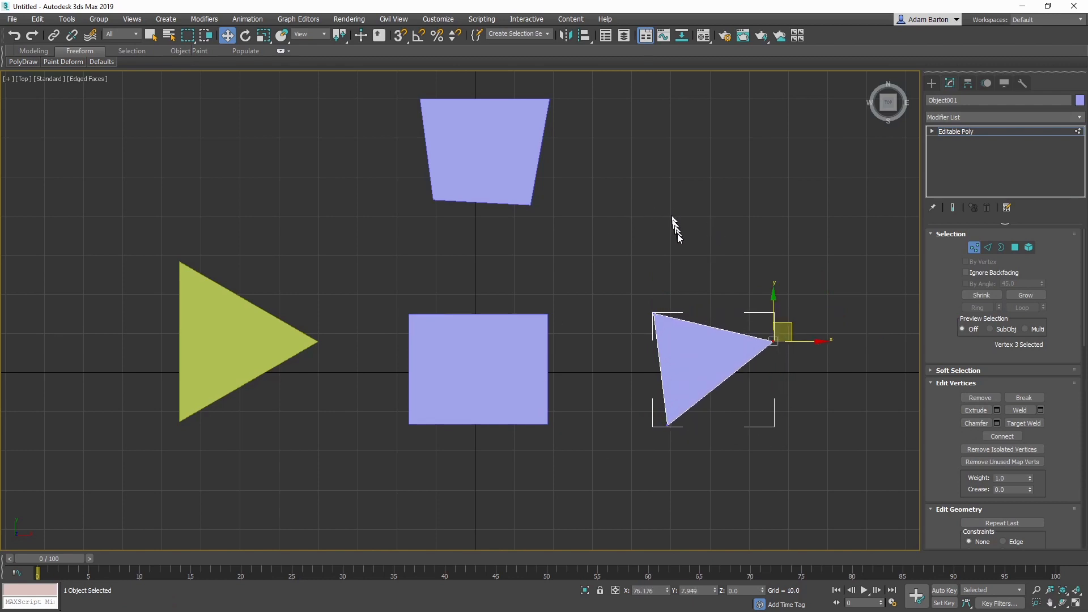
pyautogui.moveTo(707, 302)
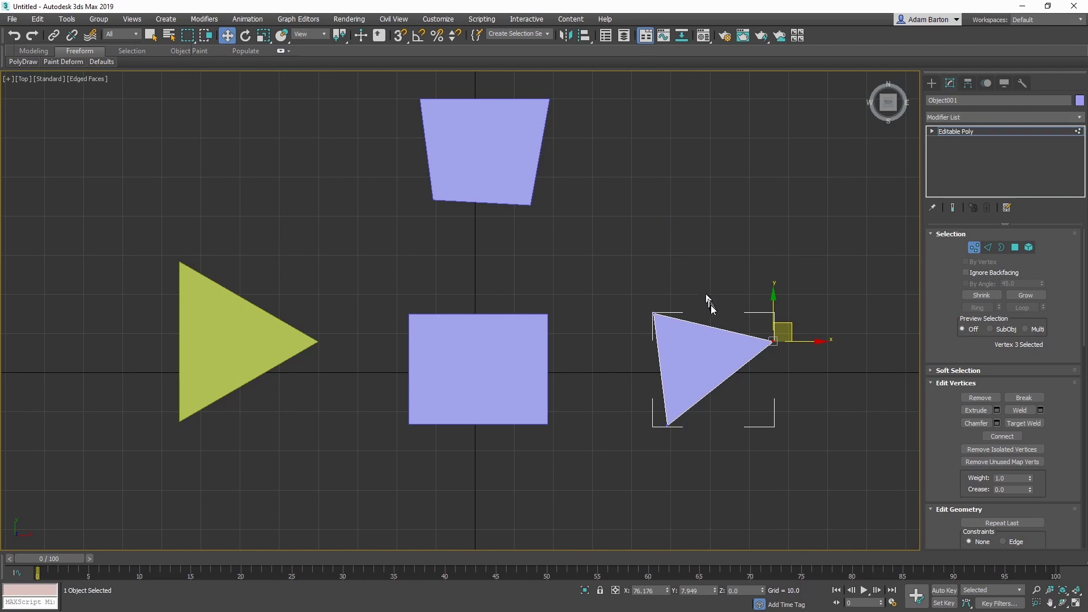
pyautogui.moveTo(749, 437)
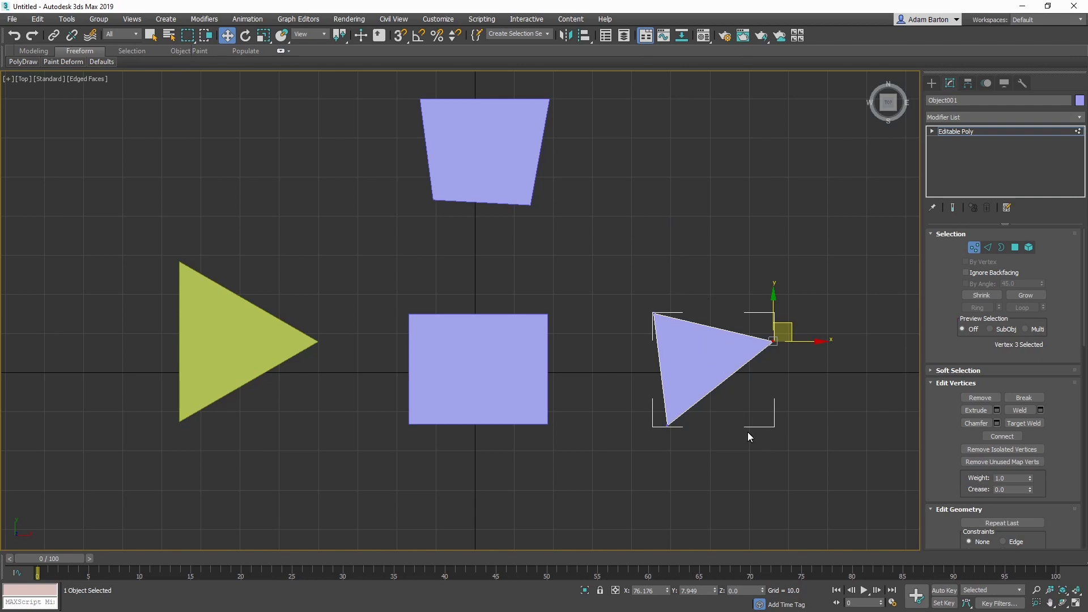
pyautogui.moveTo(699, 324)
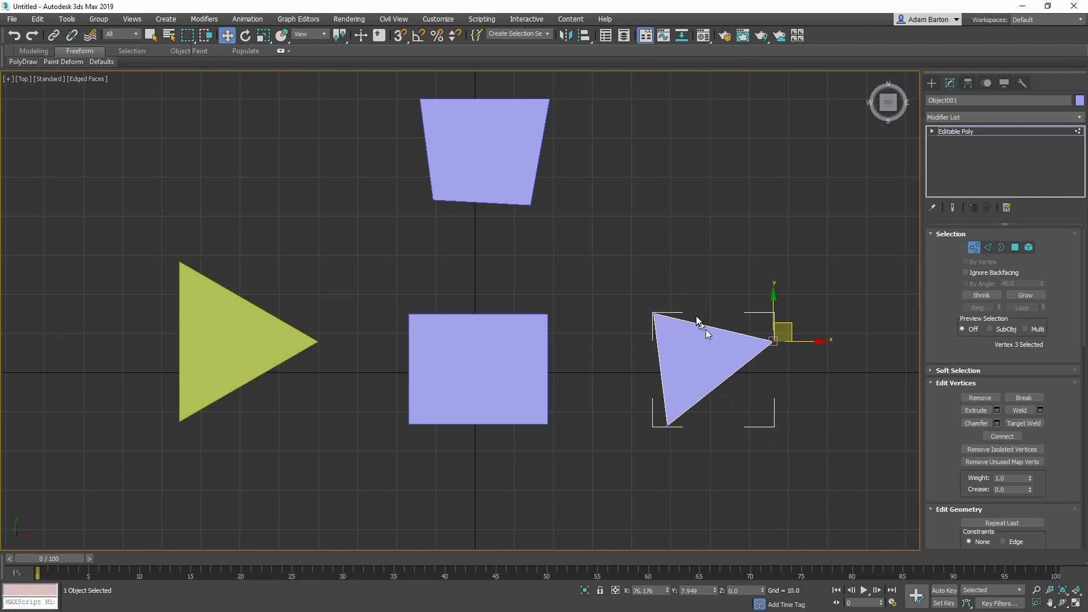
pyautogui.moveTo(748, 460)
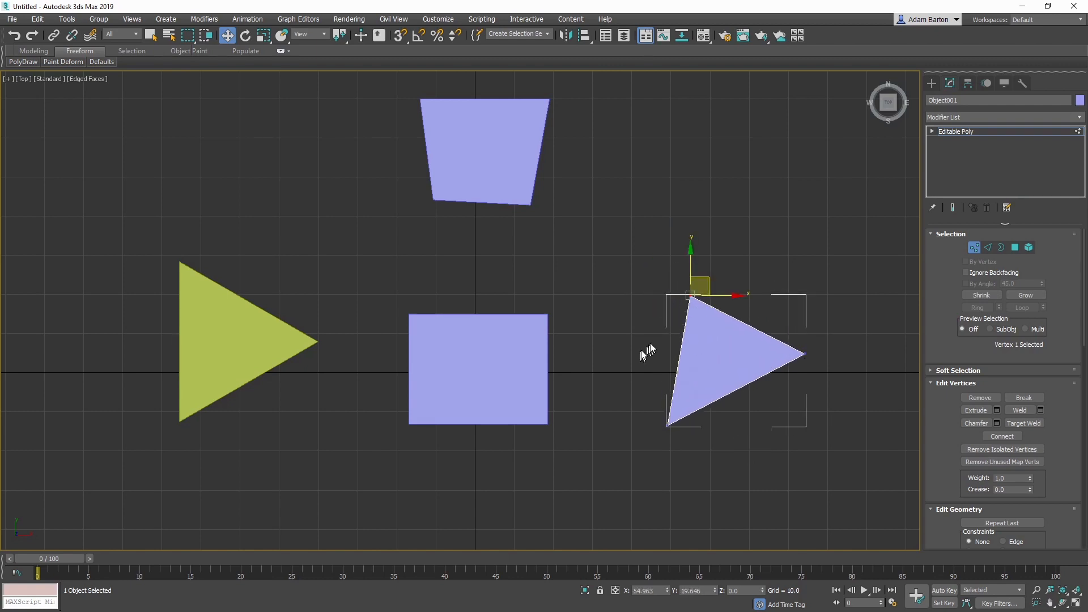
pyautogui.moveTo(780, 303)
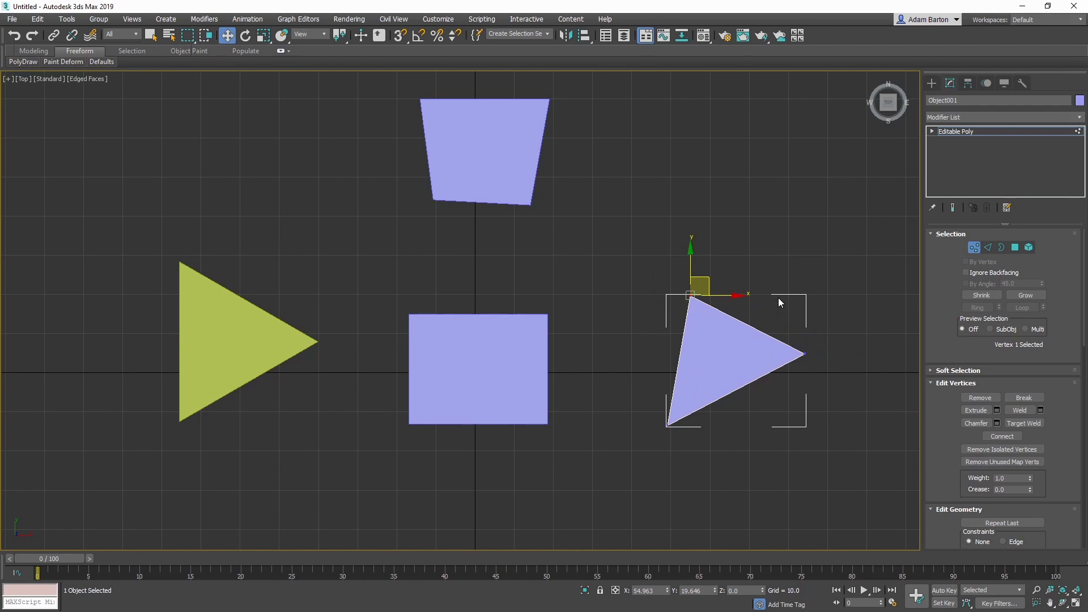
pyautogui.moveTo(655, 295)
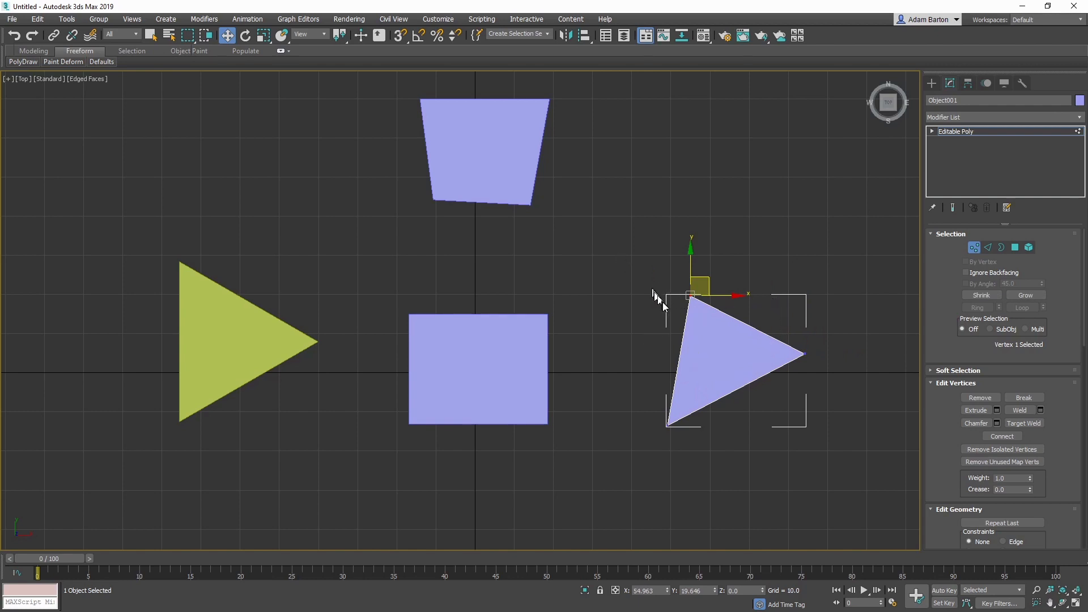
pyautogui.moveTo(680, 321)
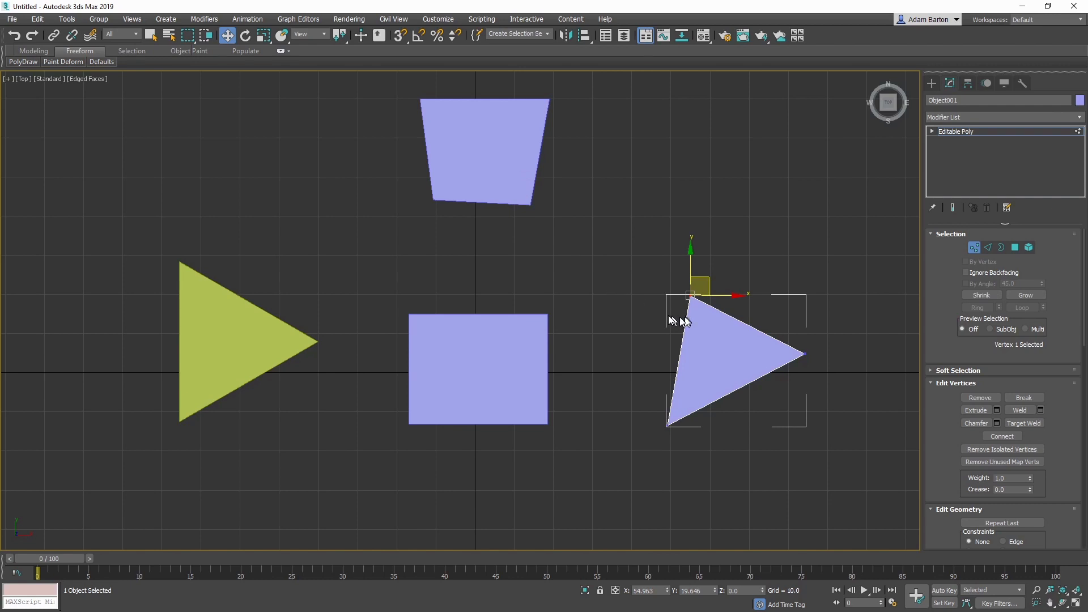
pyautogui.moveTo(708, 275)
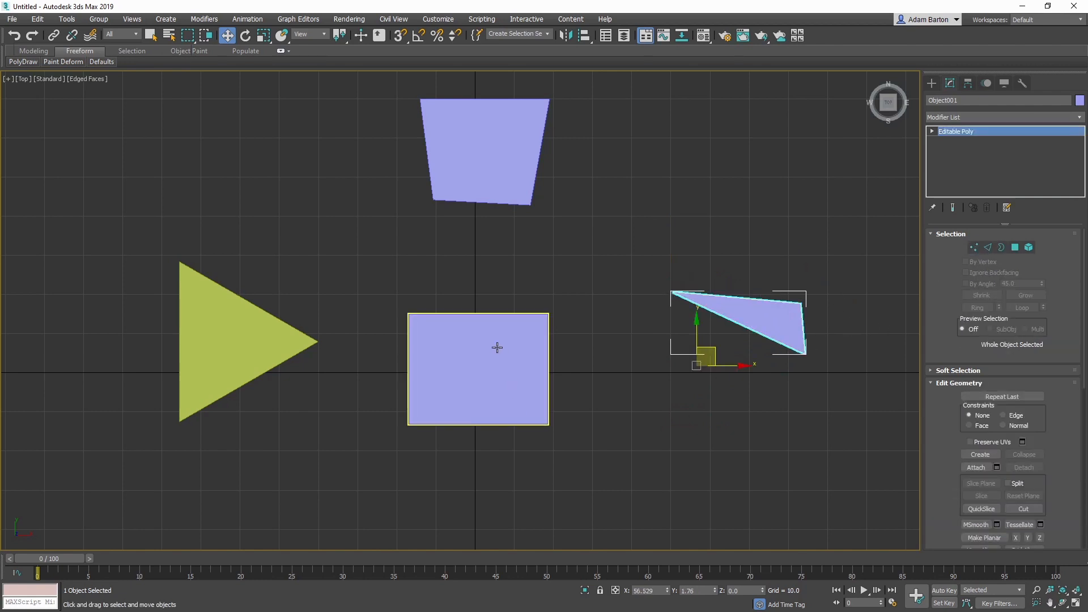
pyautogui.click(974, 247)
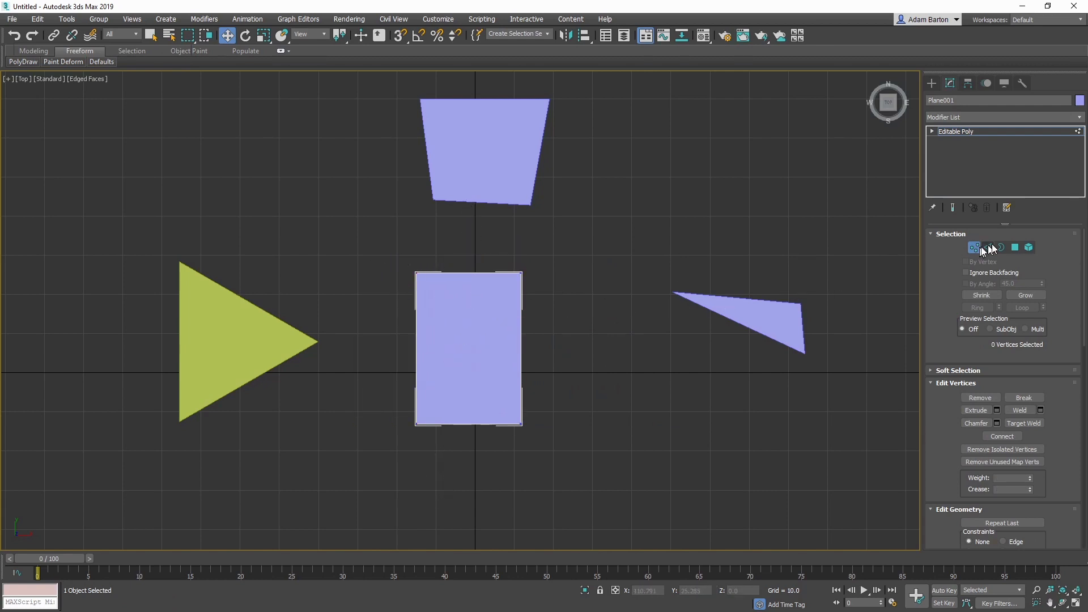
# Rotate the rectangle's whole face to an angle, then grab a trapezoid corner
pyautogui.click(1015, 247)
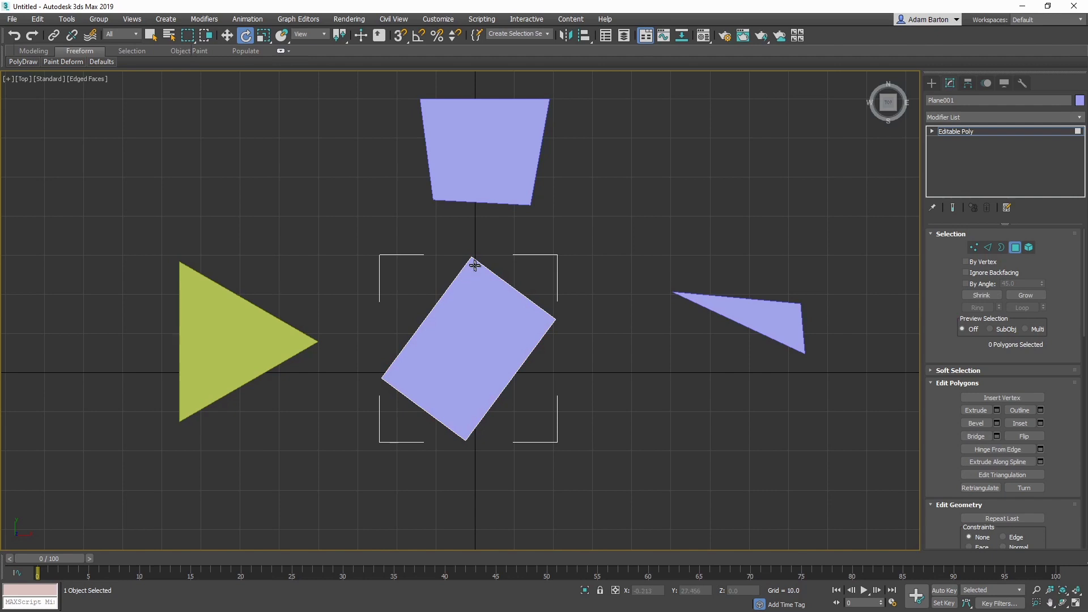
pyautogui.moveTo(400, 389)
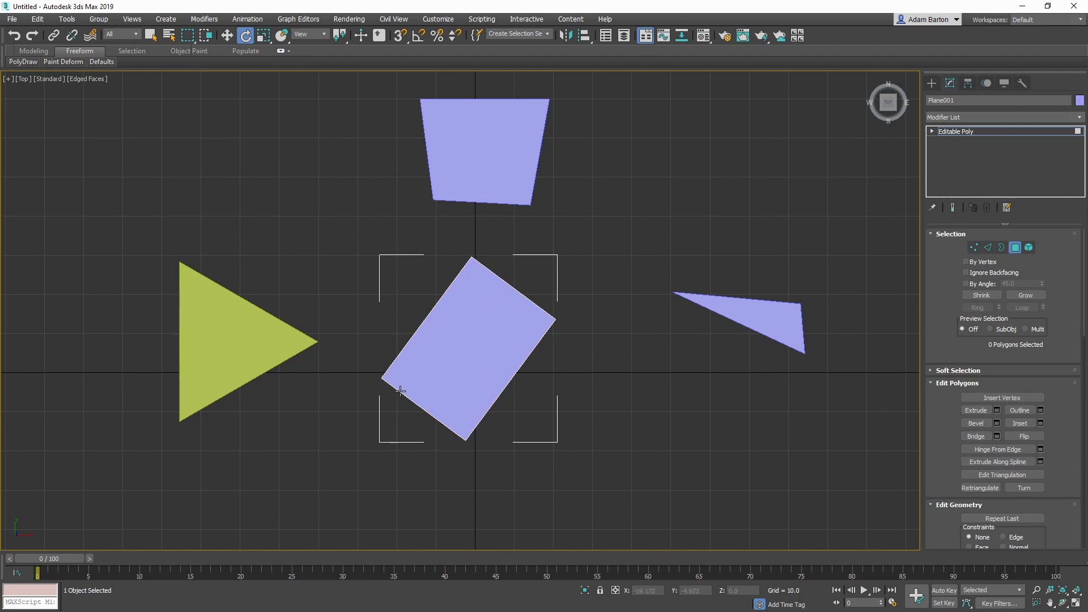
pyautogui.moveTo(388, 291)
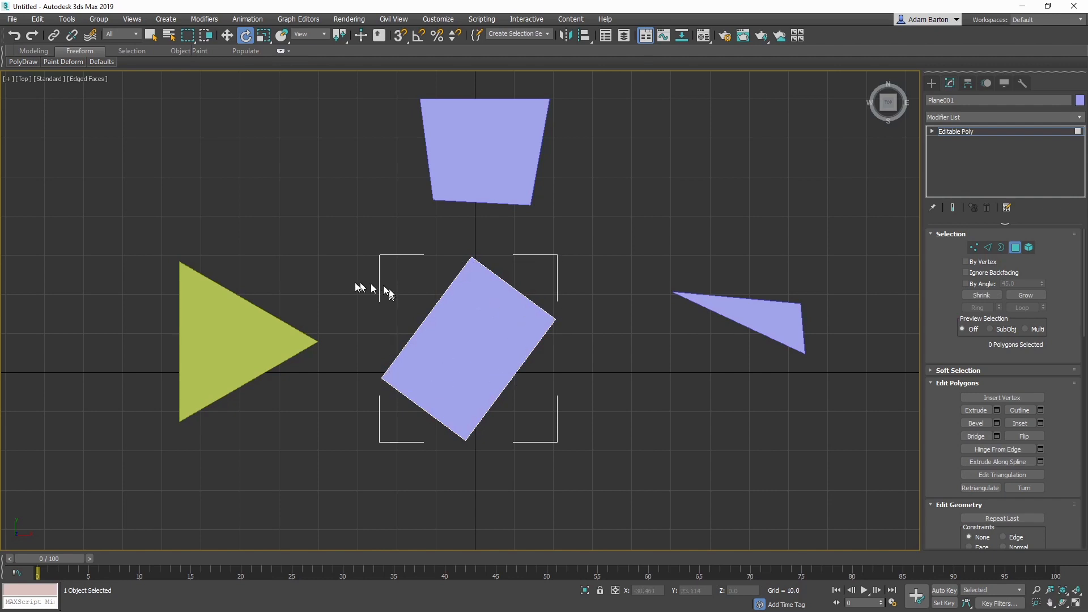
pyautogui.moveTo(565, 429)
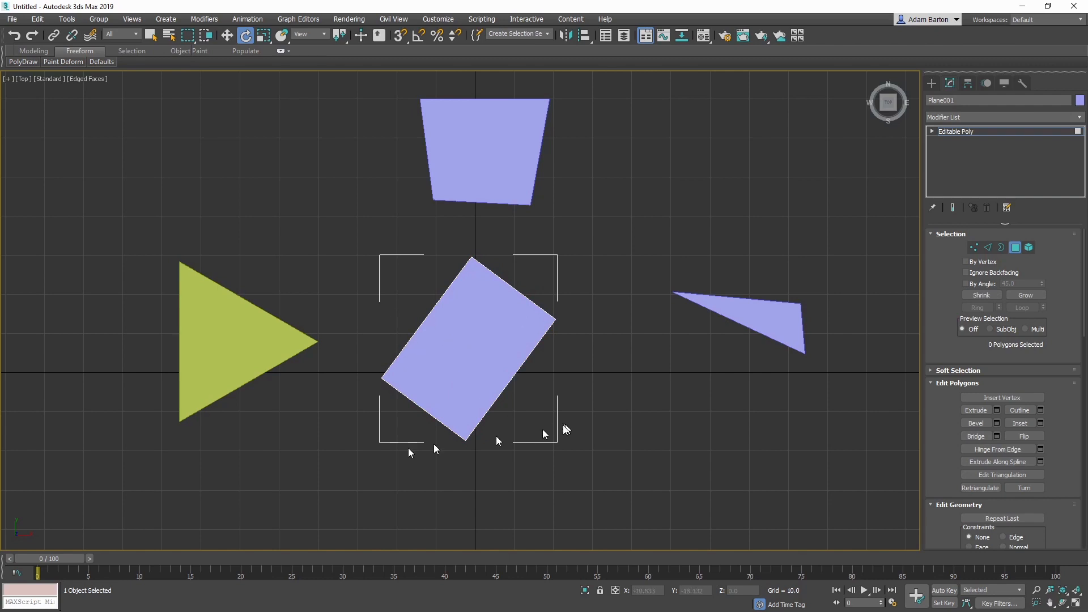
pyautogui.moveTo(553, 387)
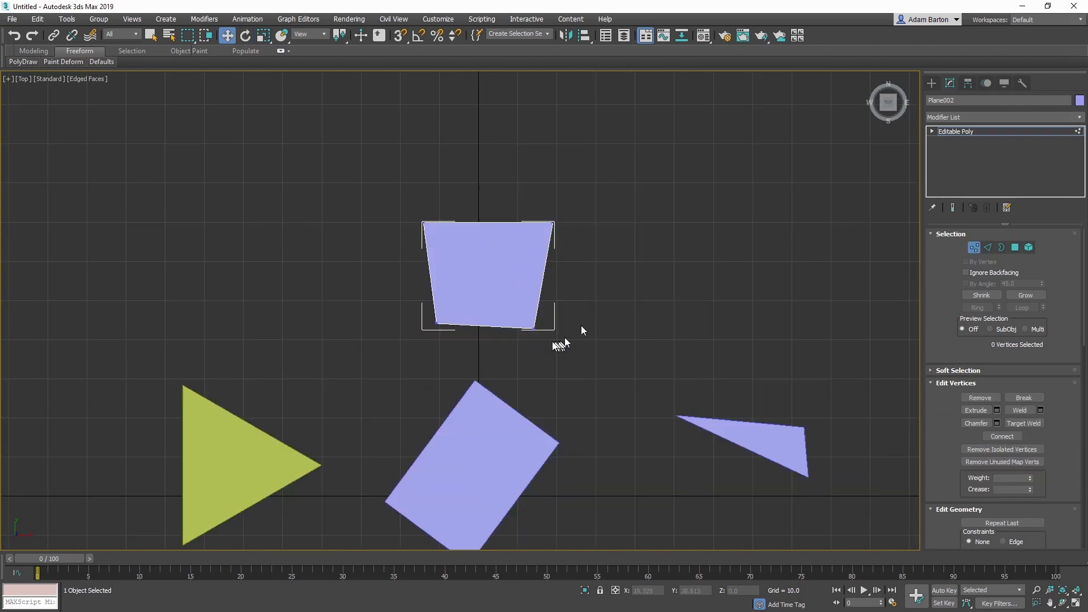
pyautogui.click(534, 328)
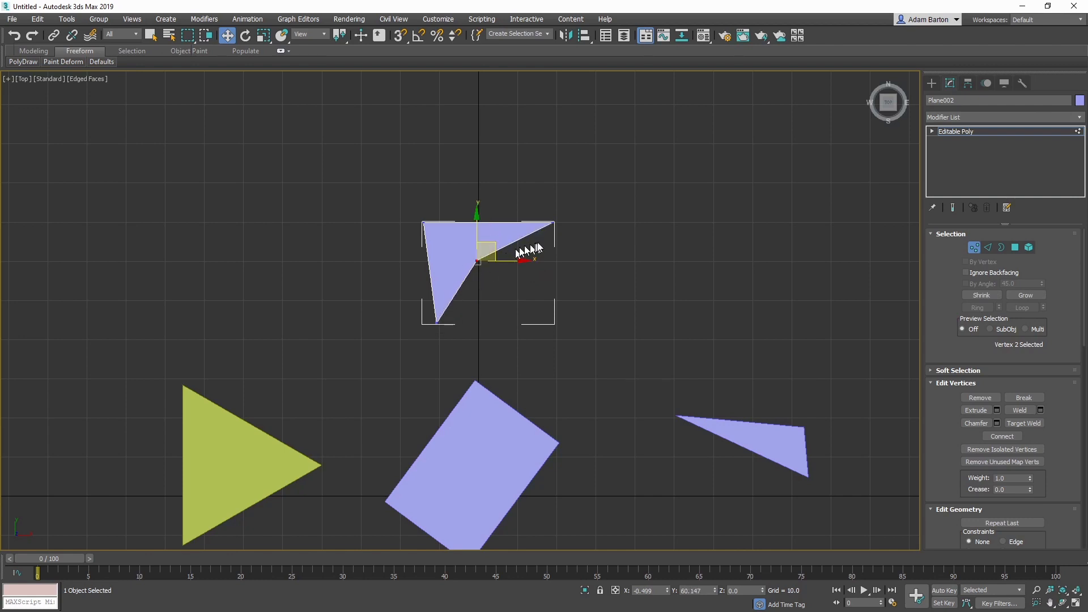
pyautogui.moveTo(469, 281)
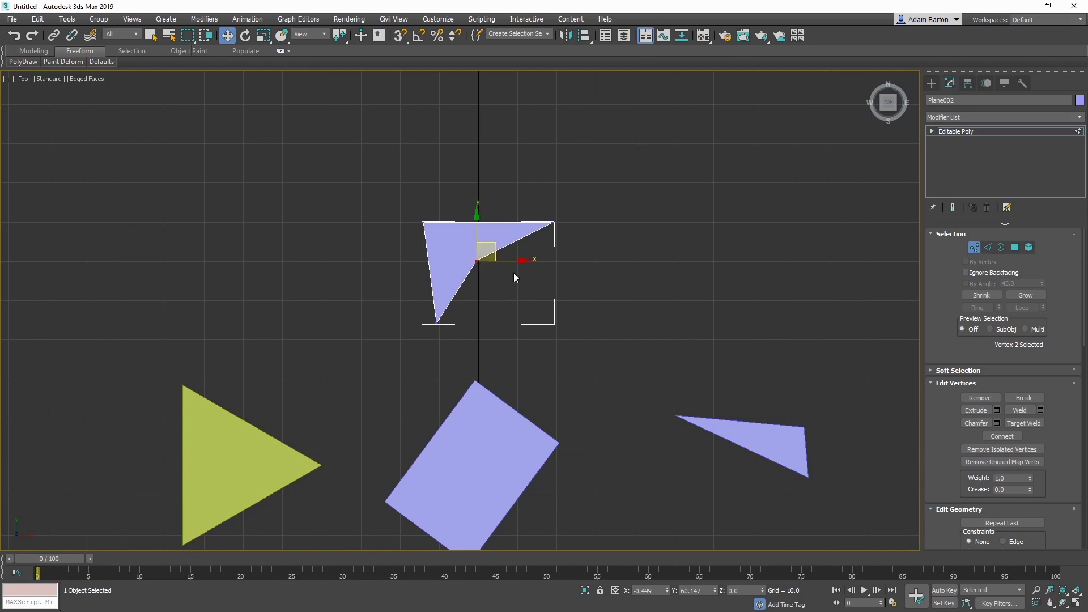
pyautogui.moveTo(492, 424)
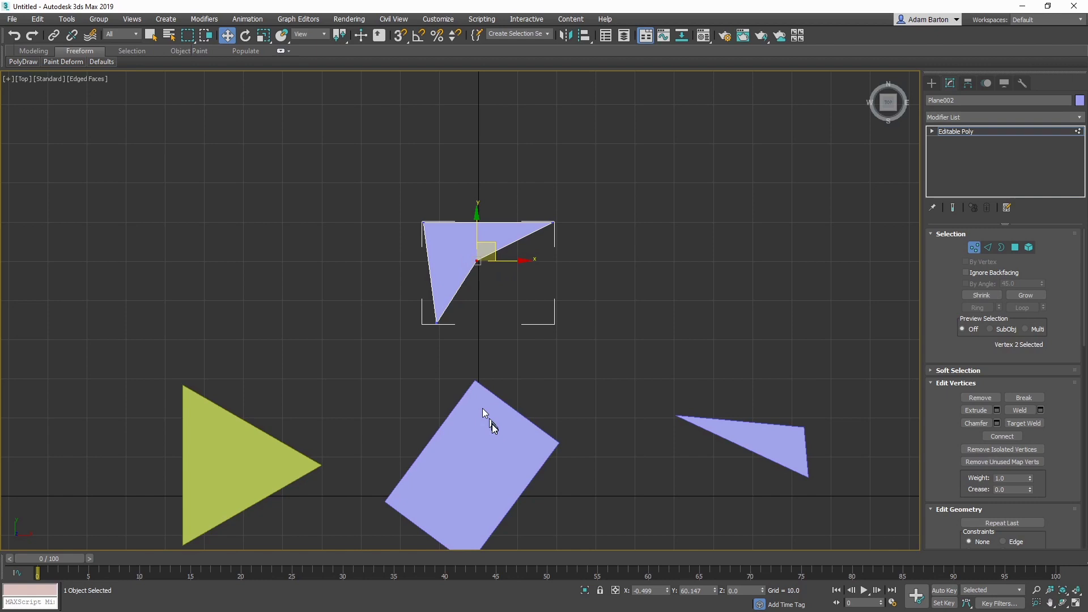
pyautogui.moveTo(505, 259)
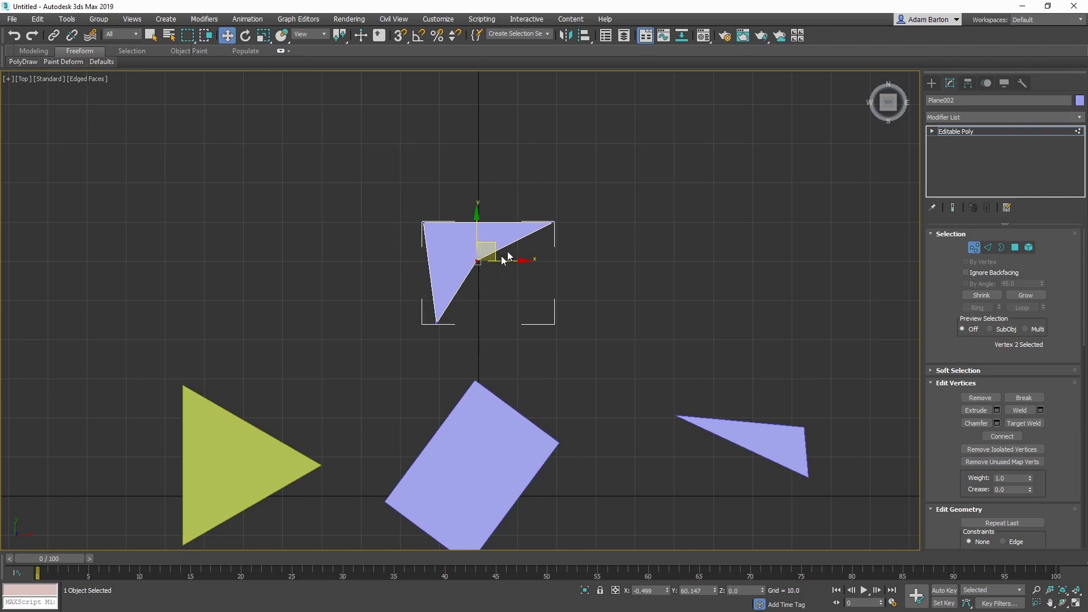
pyautogui.moveTo(535, 229)
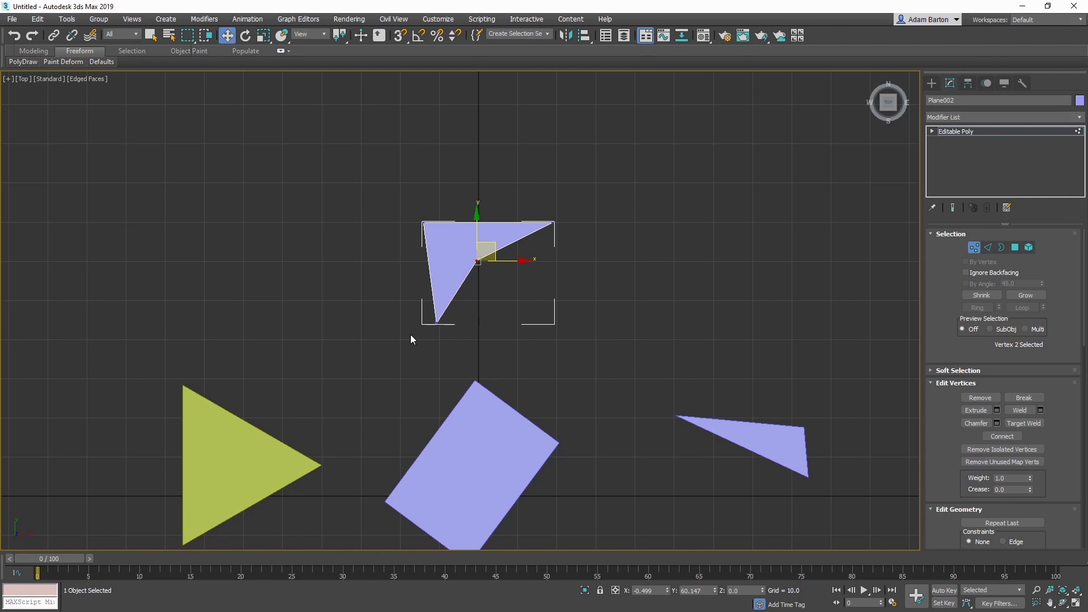
pyautogui.moveTo(569, 250)
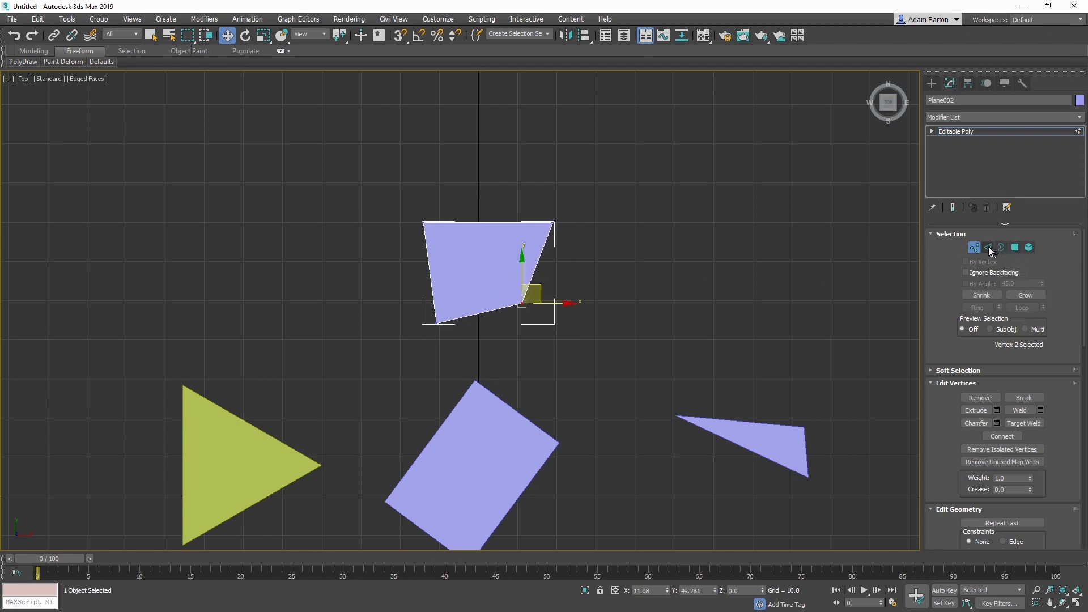
# Extrude the trapezoid's edges into an L-shaped concave outline in Edge mode
pyautogui.click(987, 247)
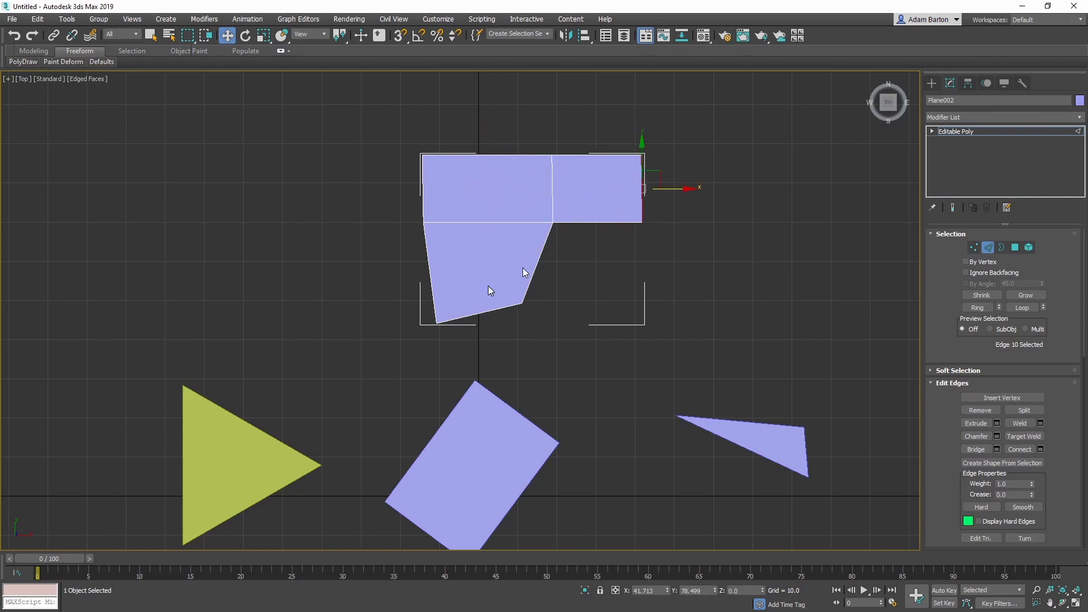
pyautogui.moveTo(542, 248)
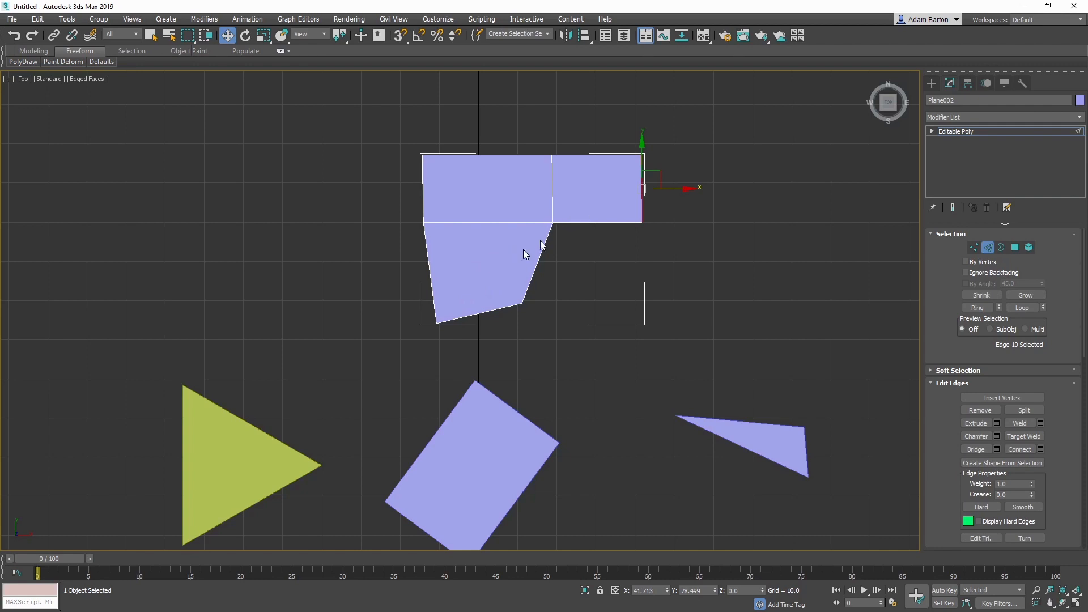
pyautogui.moveTo(696, 204)
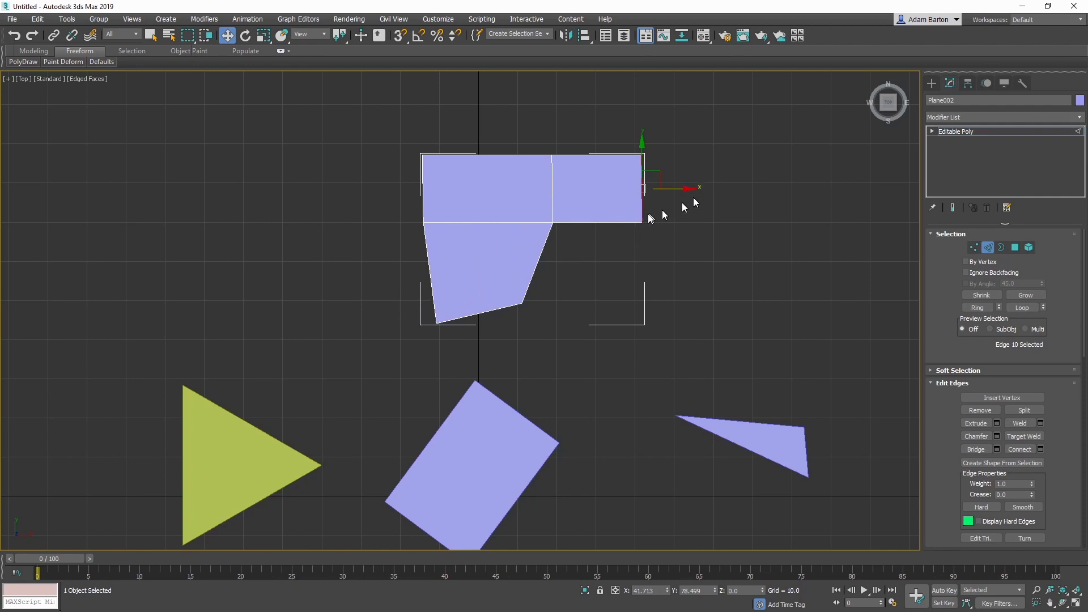
pyautogui.moveTo(569, 218)
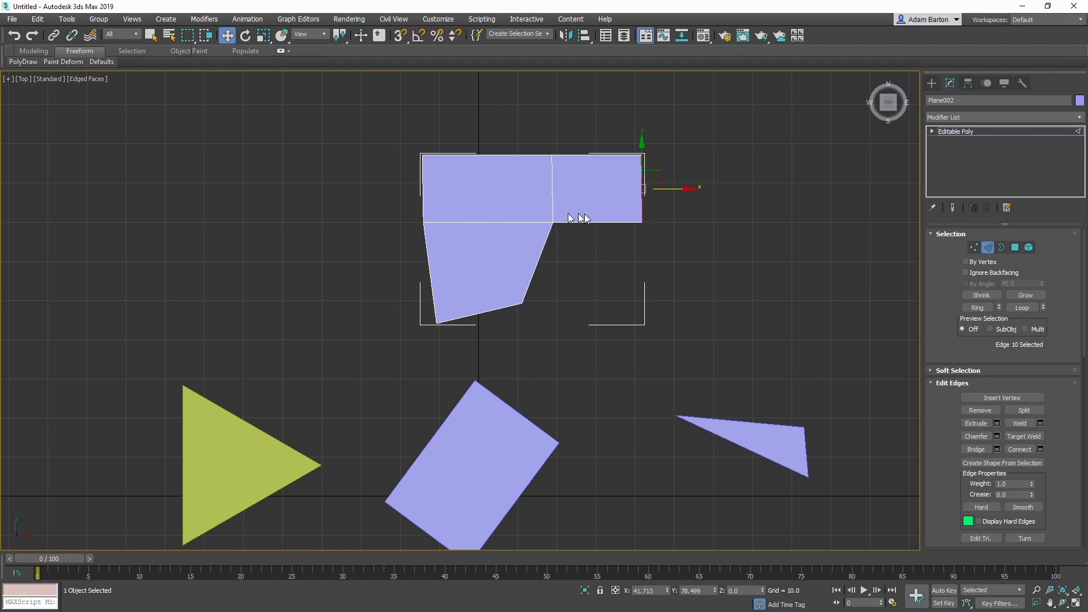
pyautogui.moveTo(627, 220)
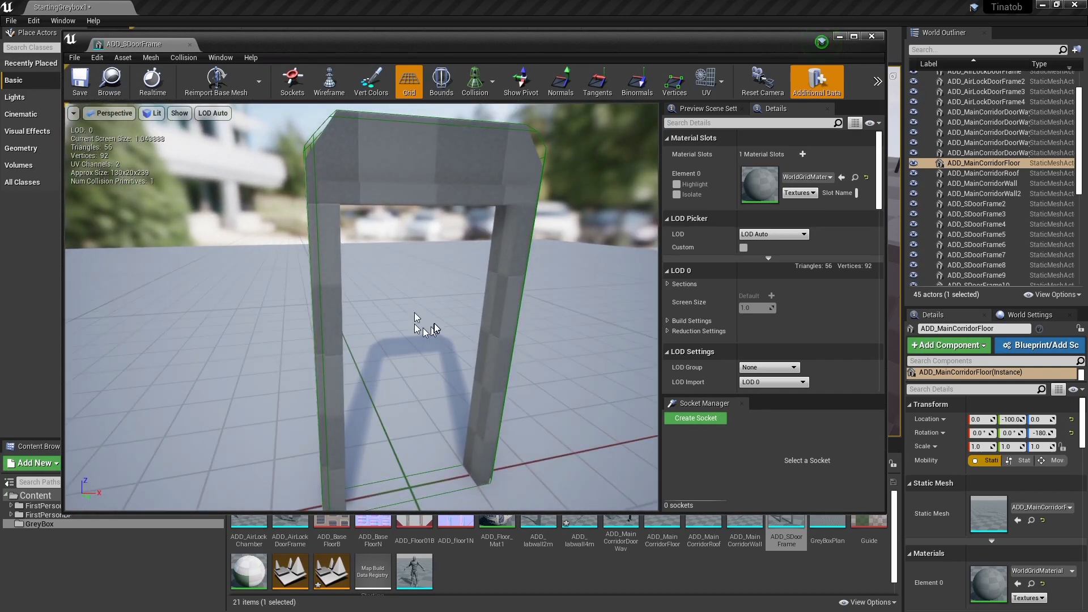
# Orbit the door frame and bring its Collision settings into view in Details
pyautogui.moveTo(417, 312); pyautogui.dragTo(381, 208)
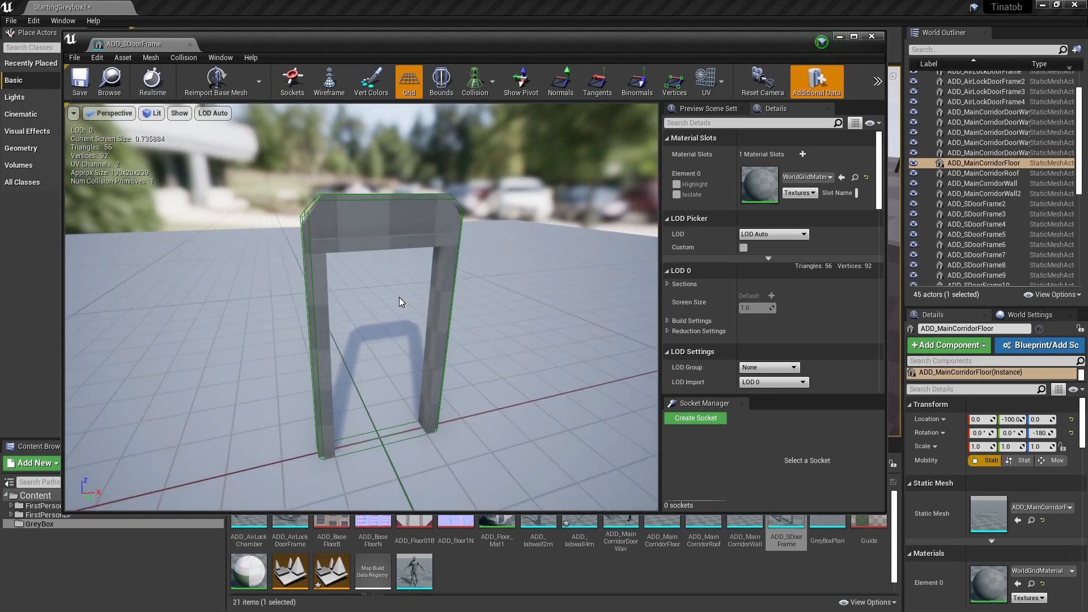
pyautogui.scroll(-3)
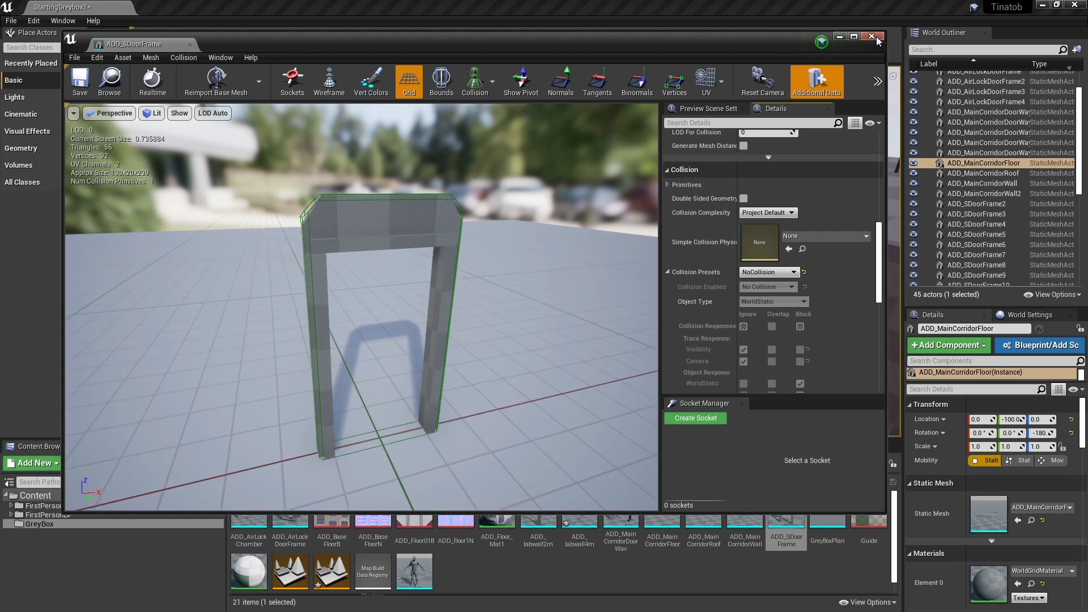
# Close the SDoorFrame mesh editor
pyautogui.click(871, 36)
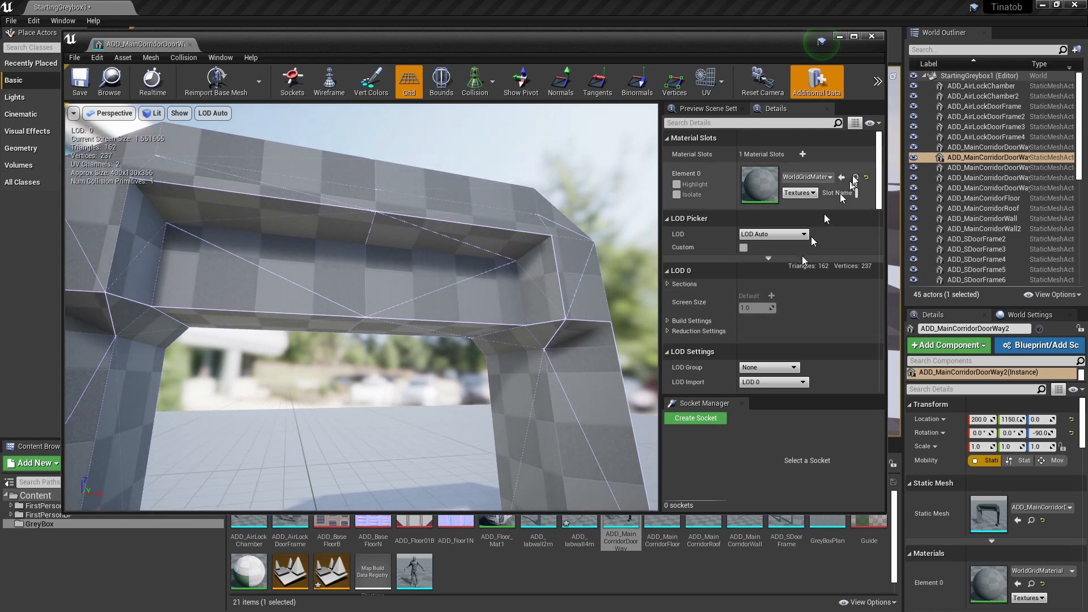
# Set the doorway's Collision Complexity to Use Complex Collision As Simple
pyautogui.scroll(-3)
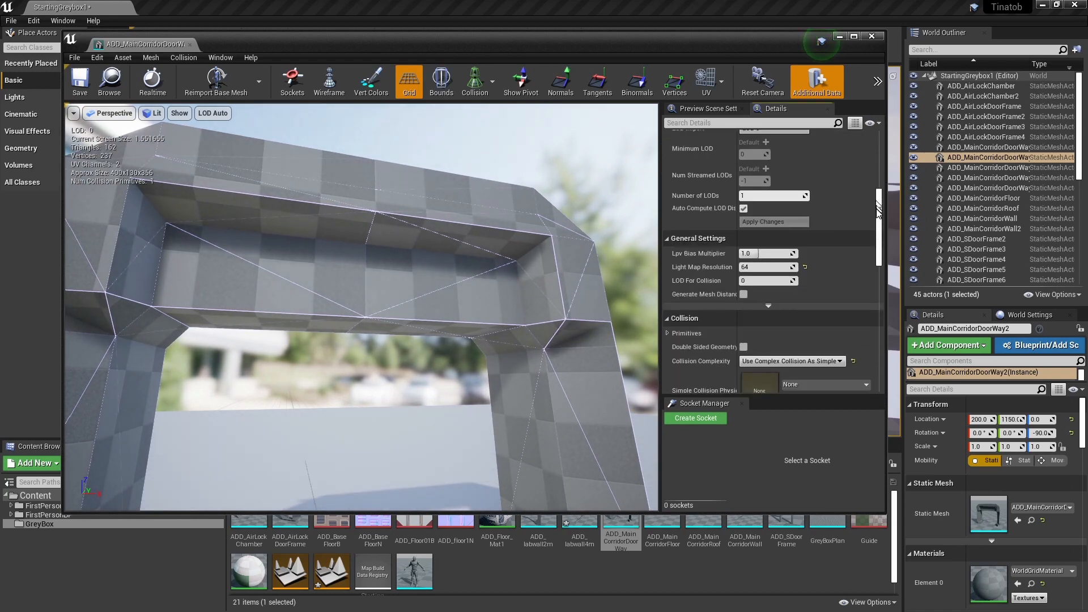
pyautogui.scroll(-3)
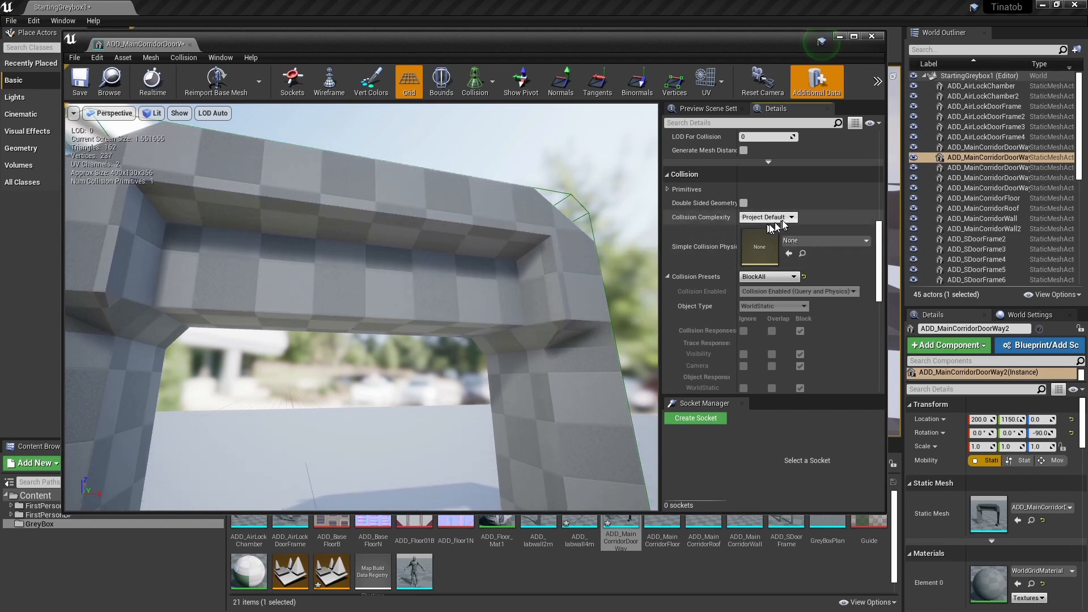
pyautogui.moveTo(347, 277); pyautogui.dragTo(278, 346)
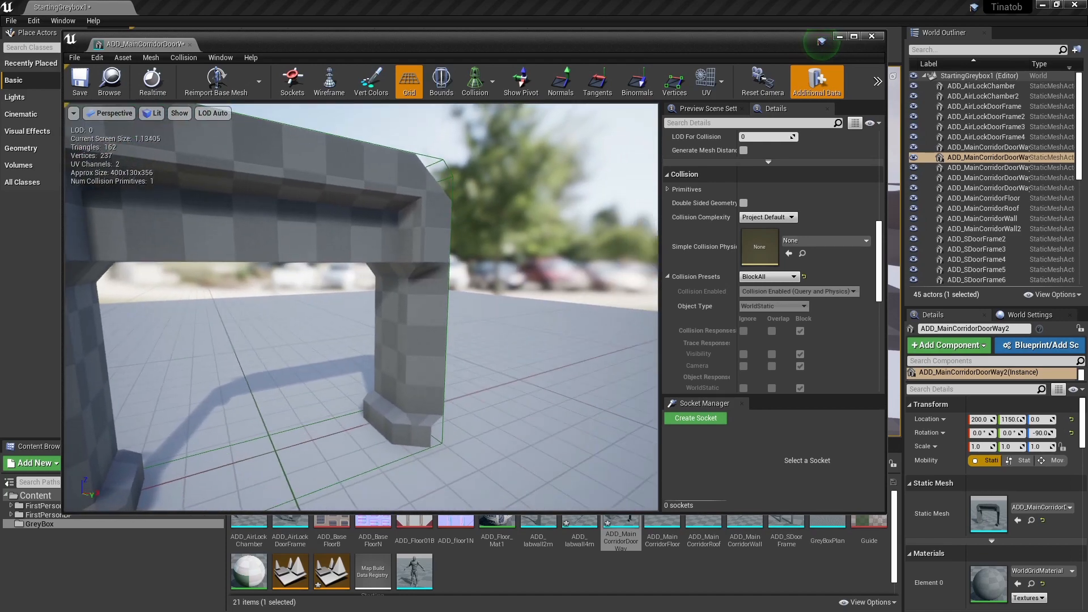
pyautogui.click(769, 217)
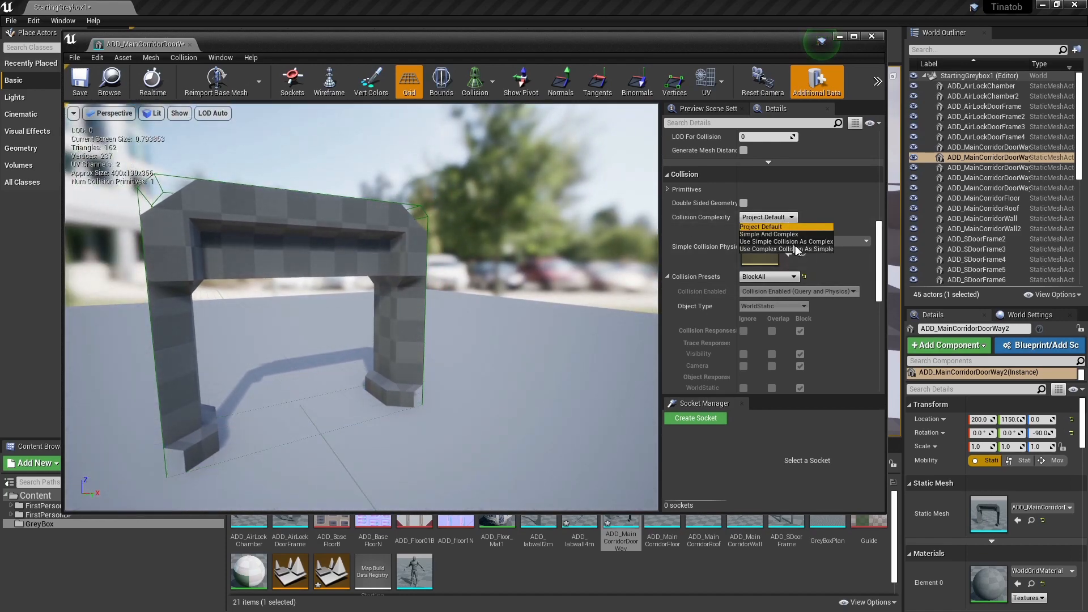
pyautogui.moveTo(786, 248)
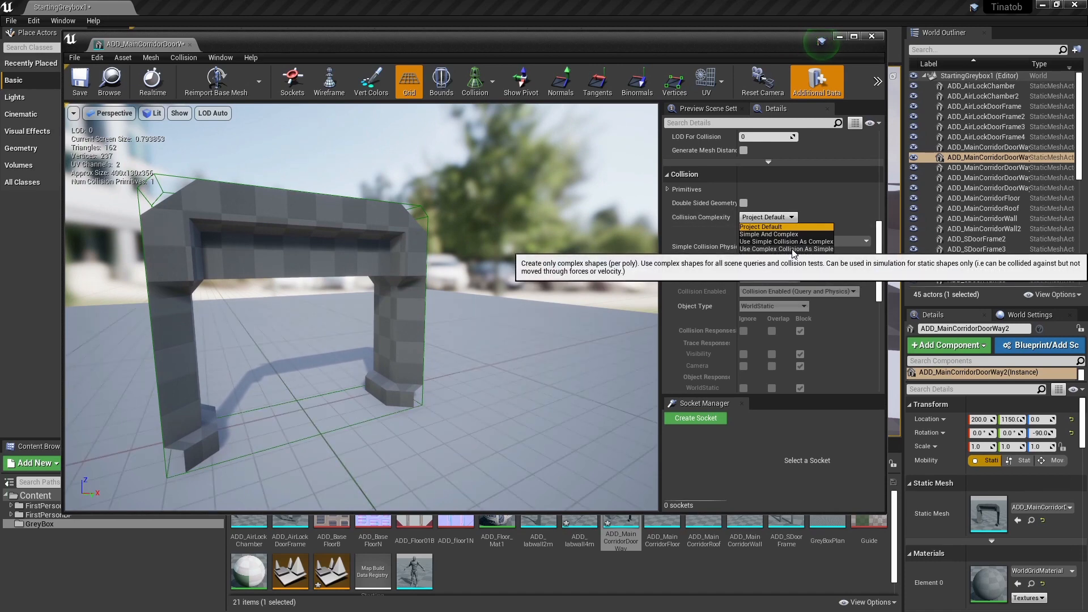
pyautogui.click(788, 250)
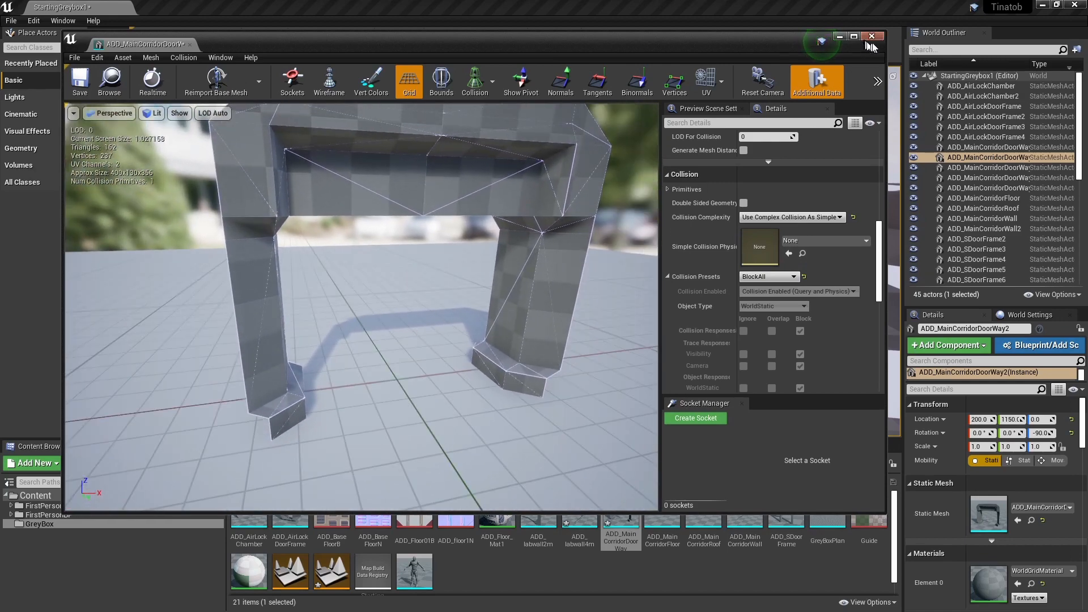
# Close the doorway mesh editor and play the level to test collision
pyautogui.click(872, 36)
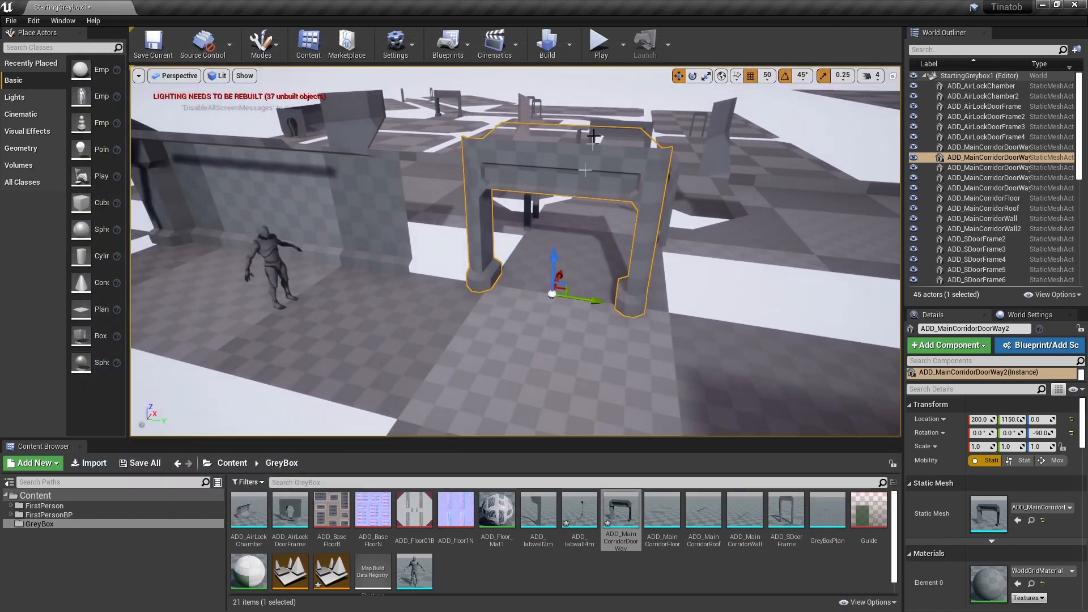
pyautogui.click(599, 41)
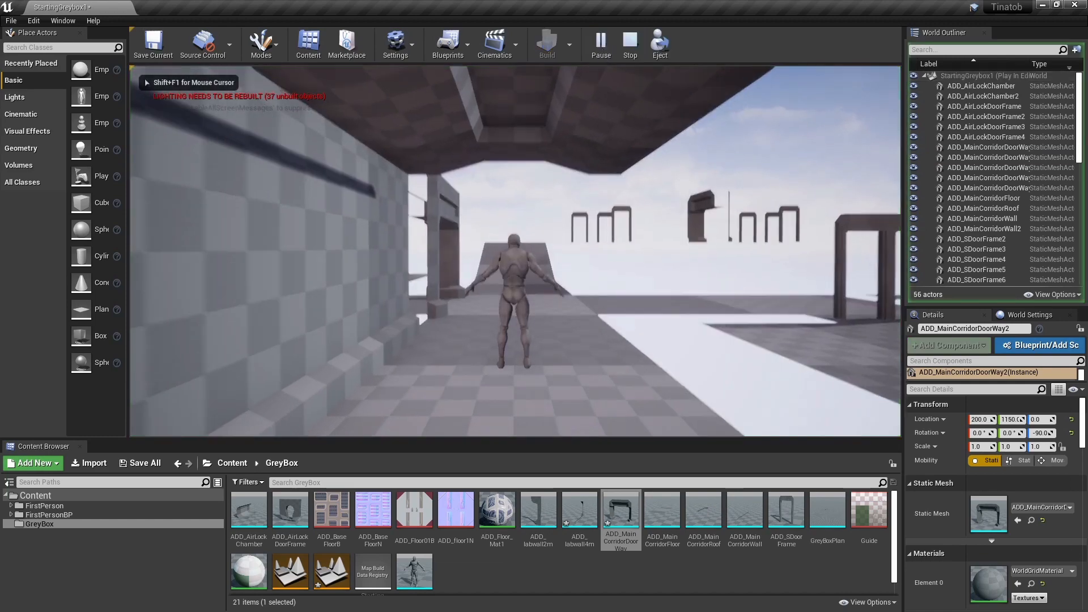